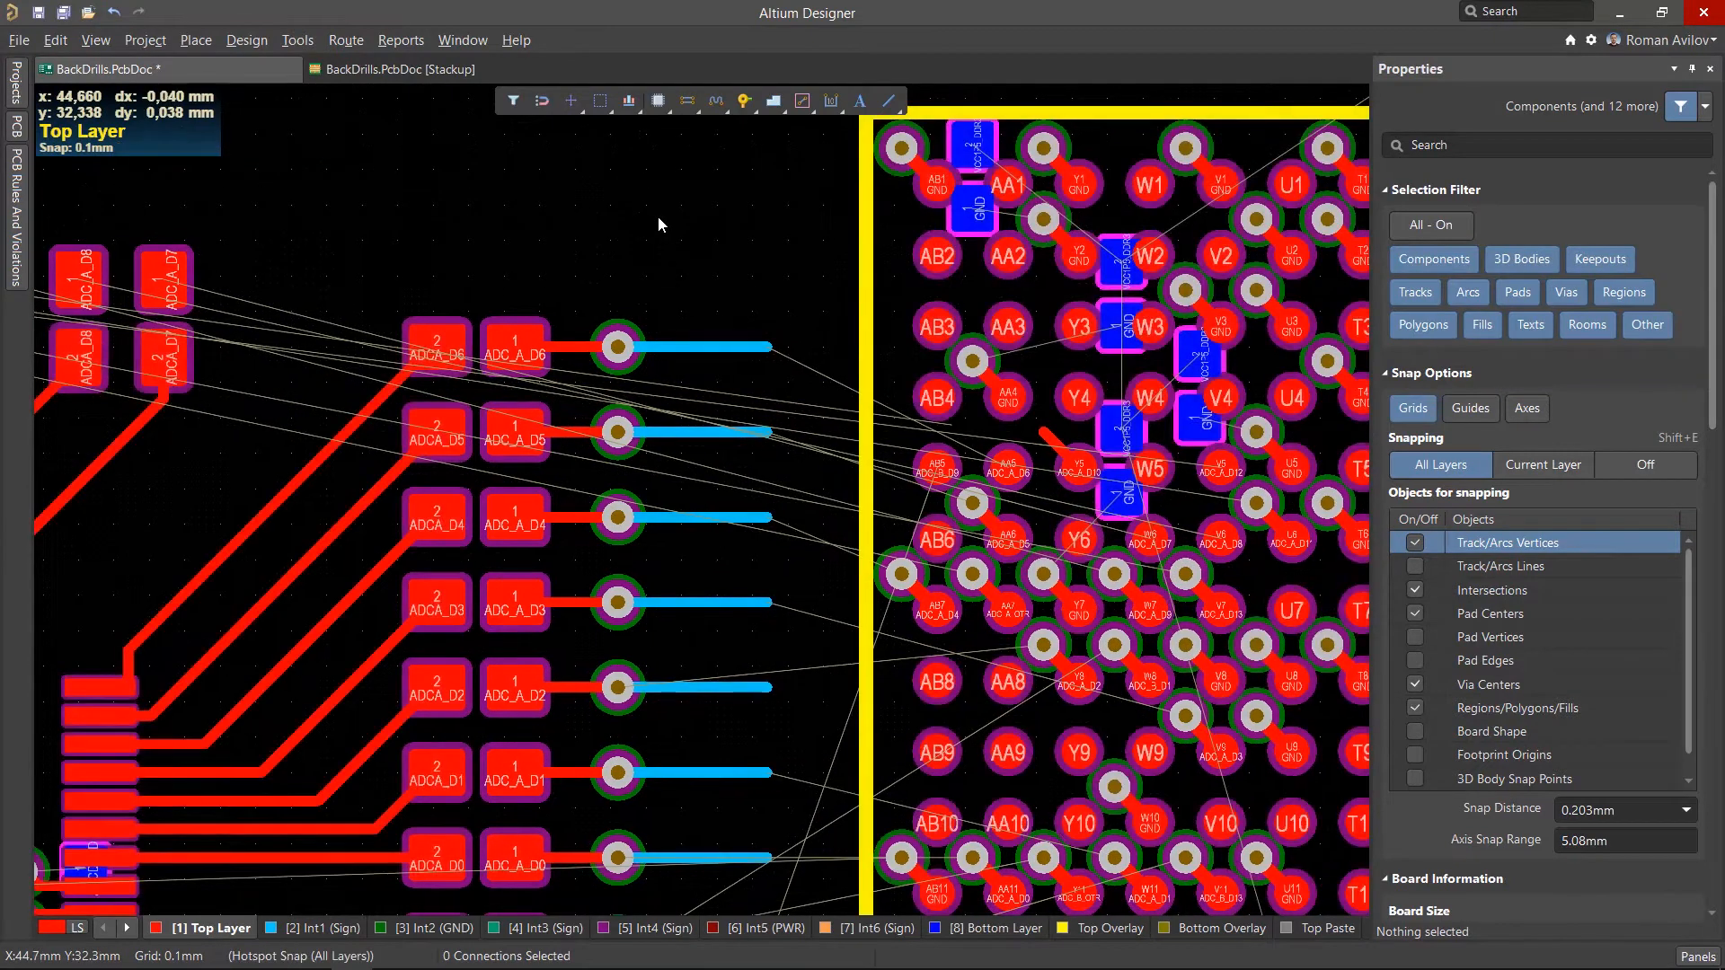
Show the 8-layer stackup of BackDrills.PcbDoc in the Layer Stack Manager.
{"action": "left_click", "coordinate": [246, 39]}
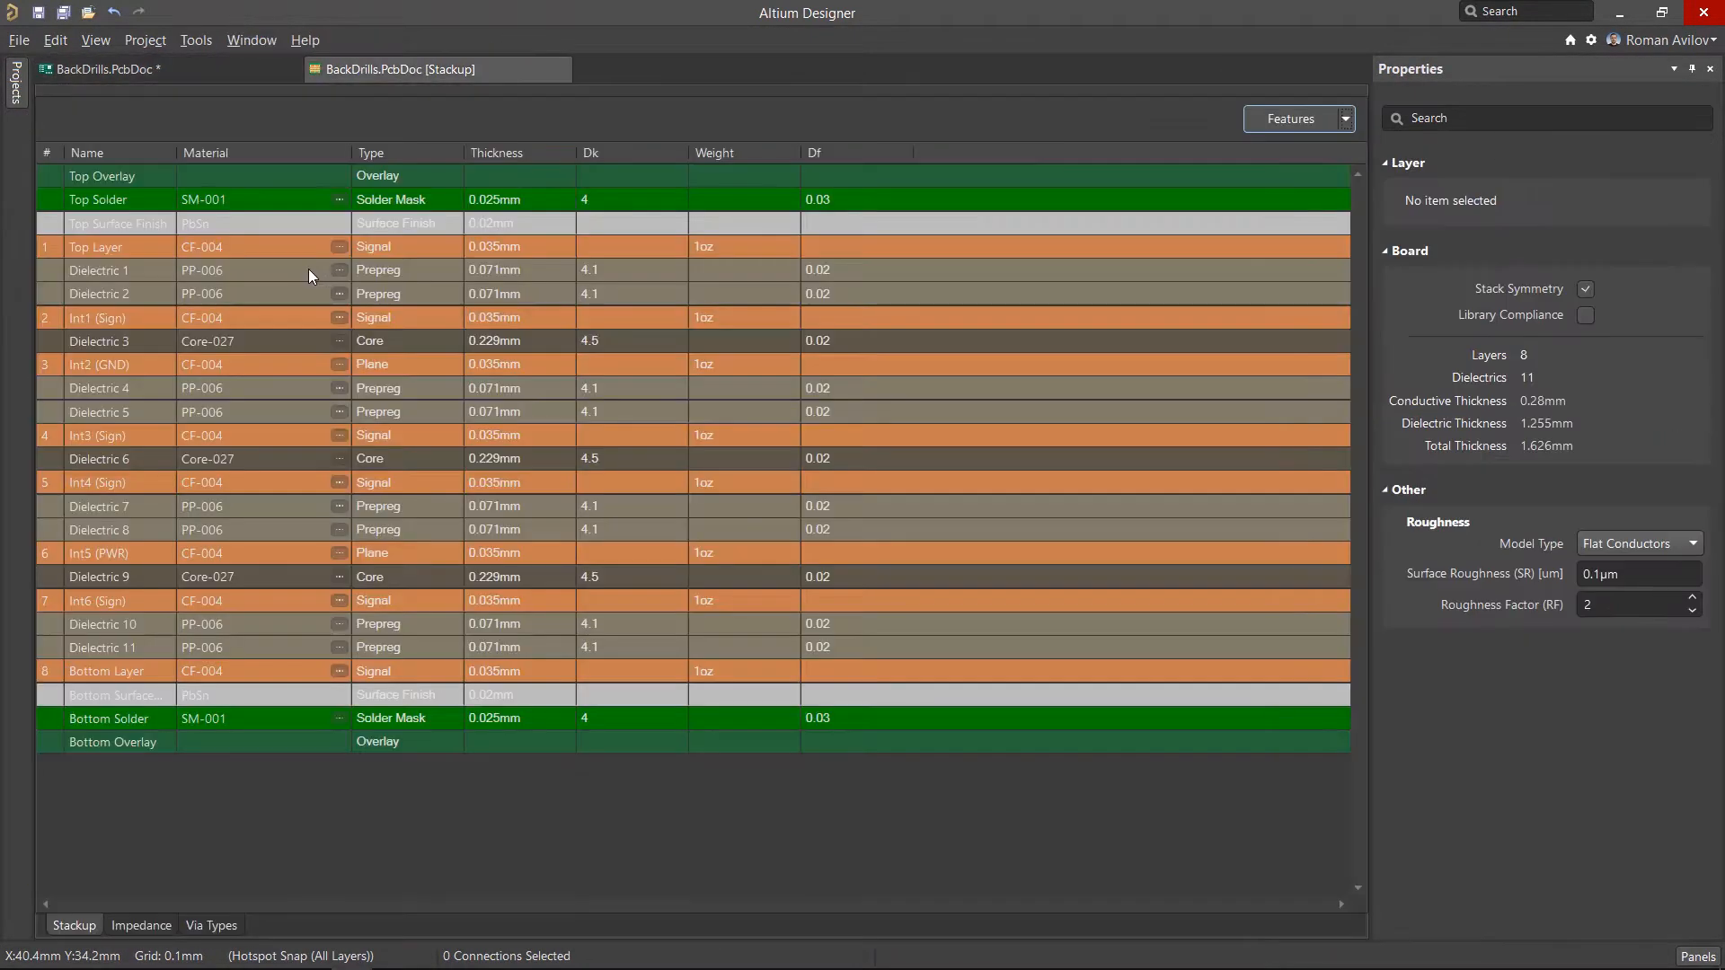
{"action": "mouse_move", "coordinate": [390, 258]}
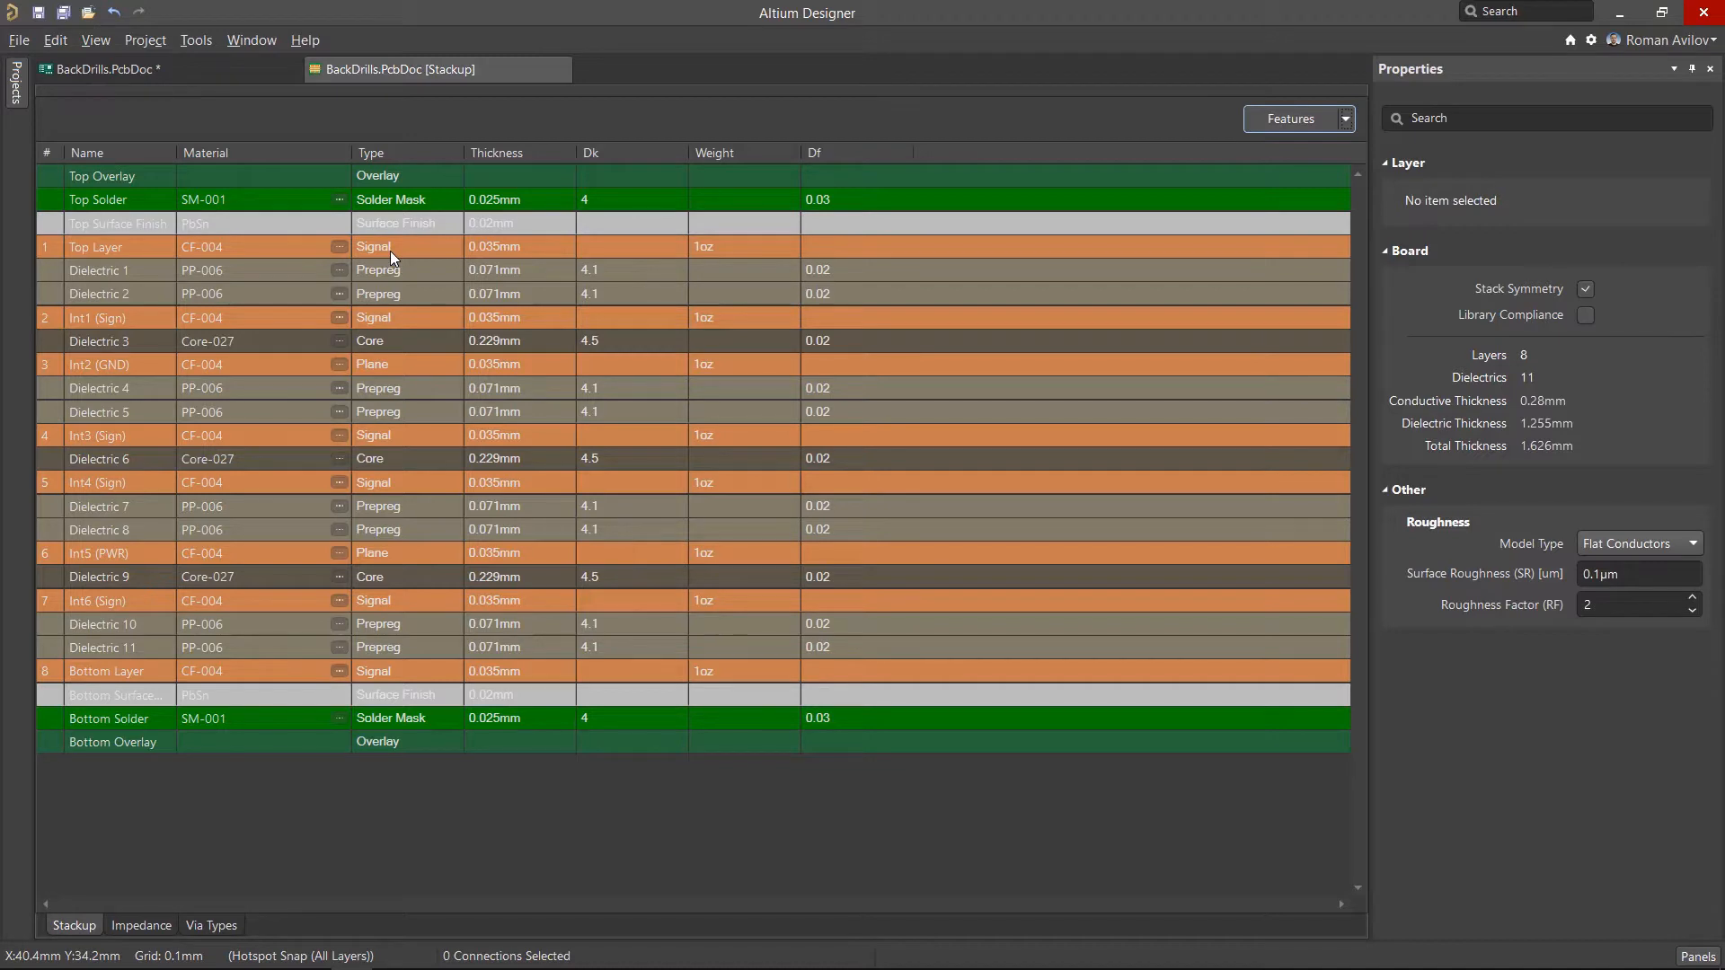
{"action": "mouse_move", "coordinate": [1206, 169]}
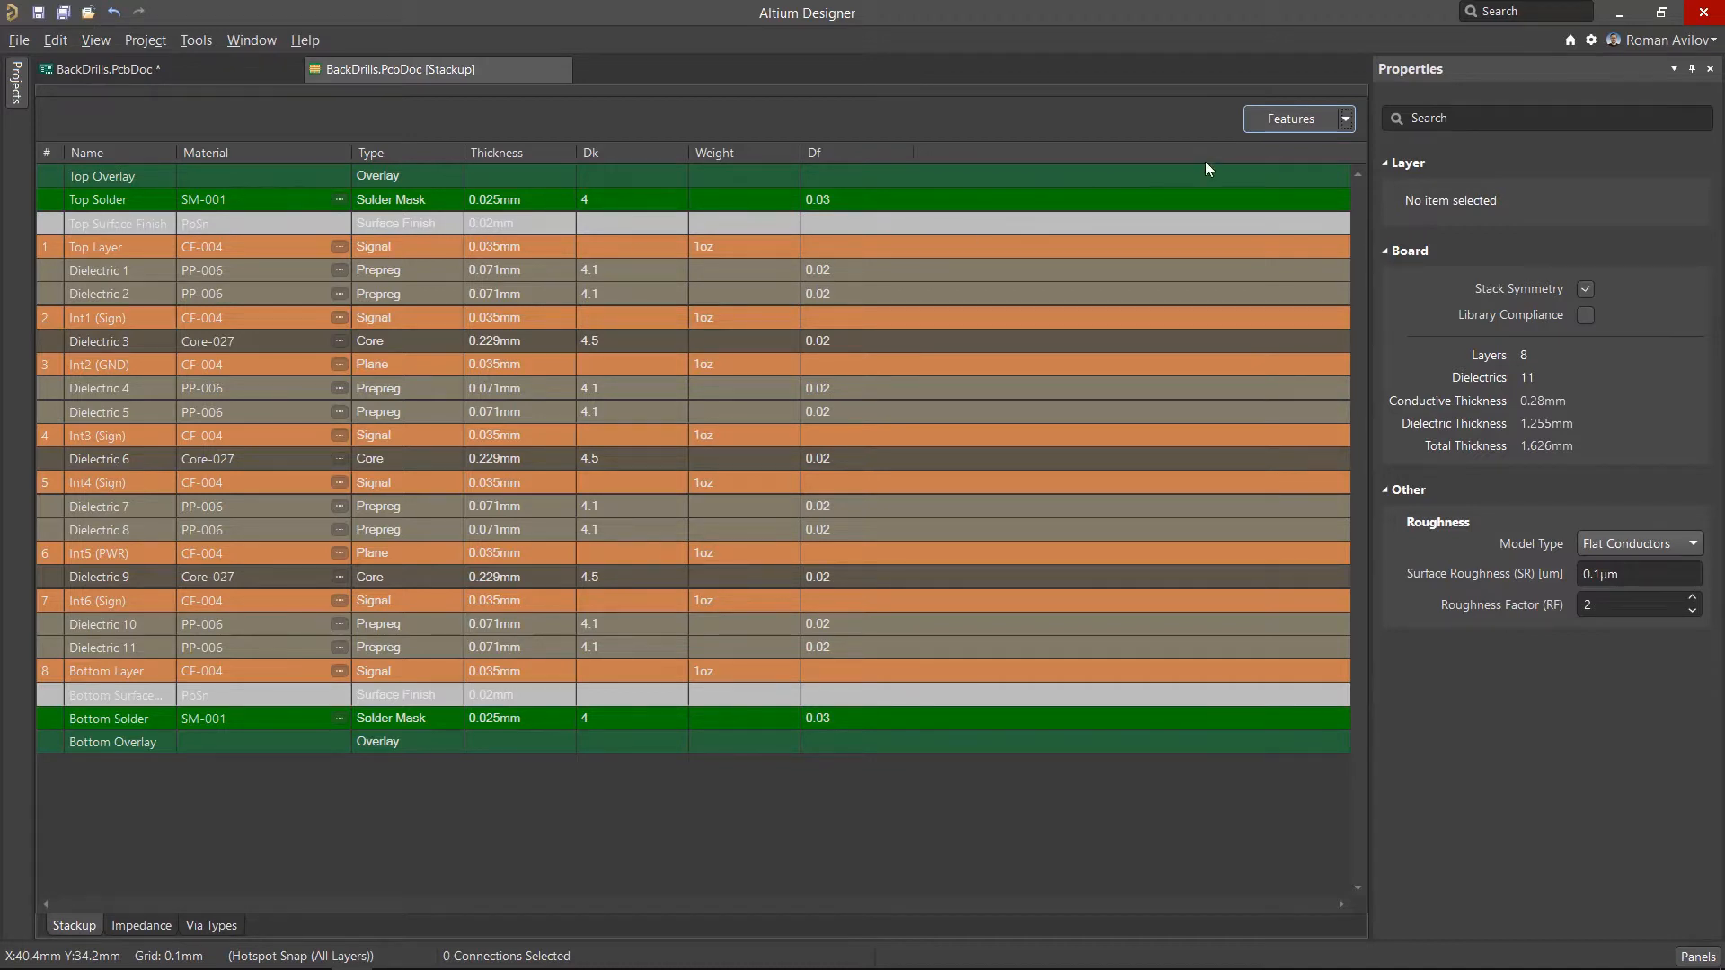
Enable back drill support in the stack features and show the back drill definitions.
{"action": "left_click", "coordinate": [1341, 119]}
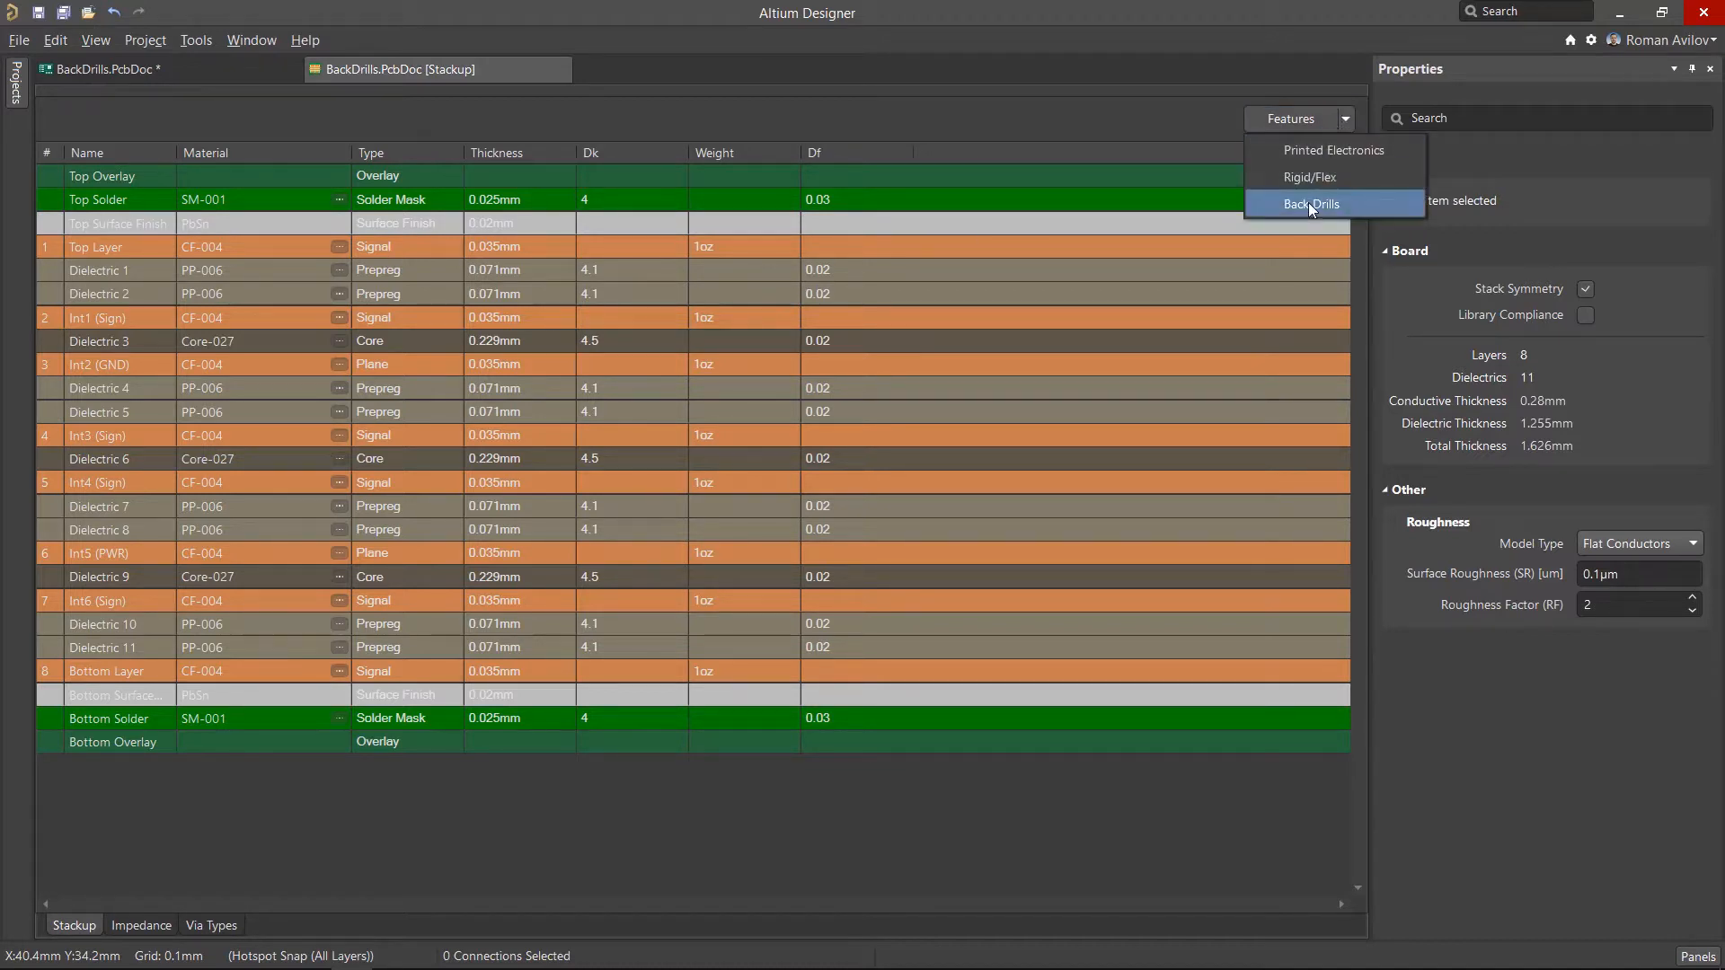
{"action": "left_click", "coordinate": [1312, 203]}
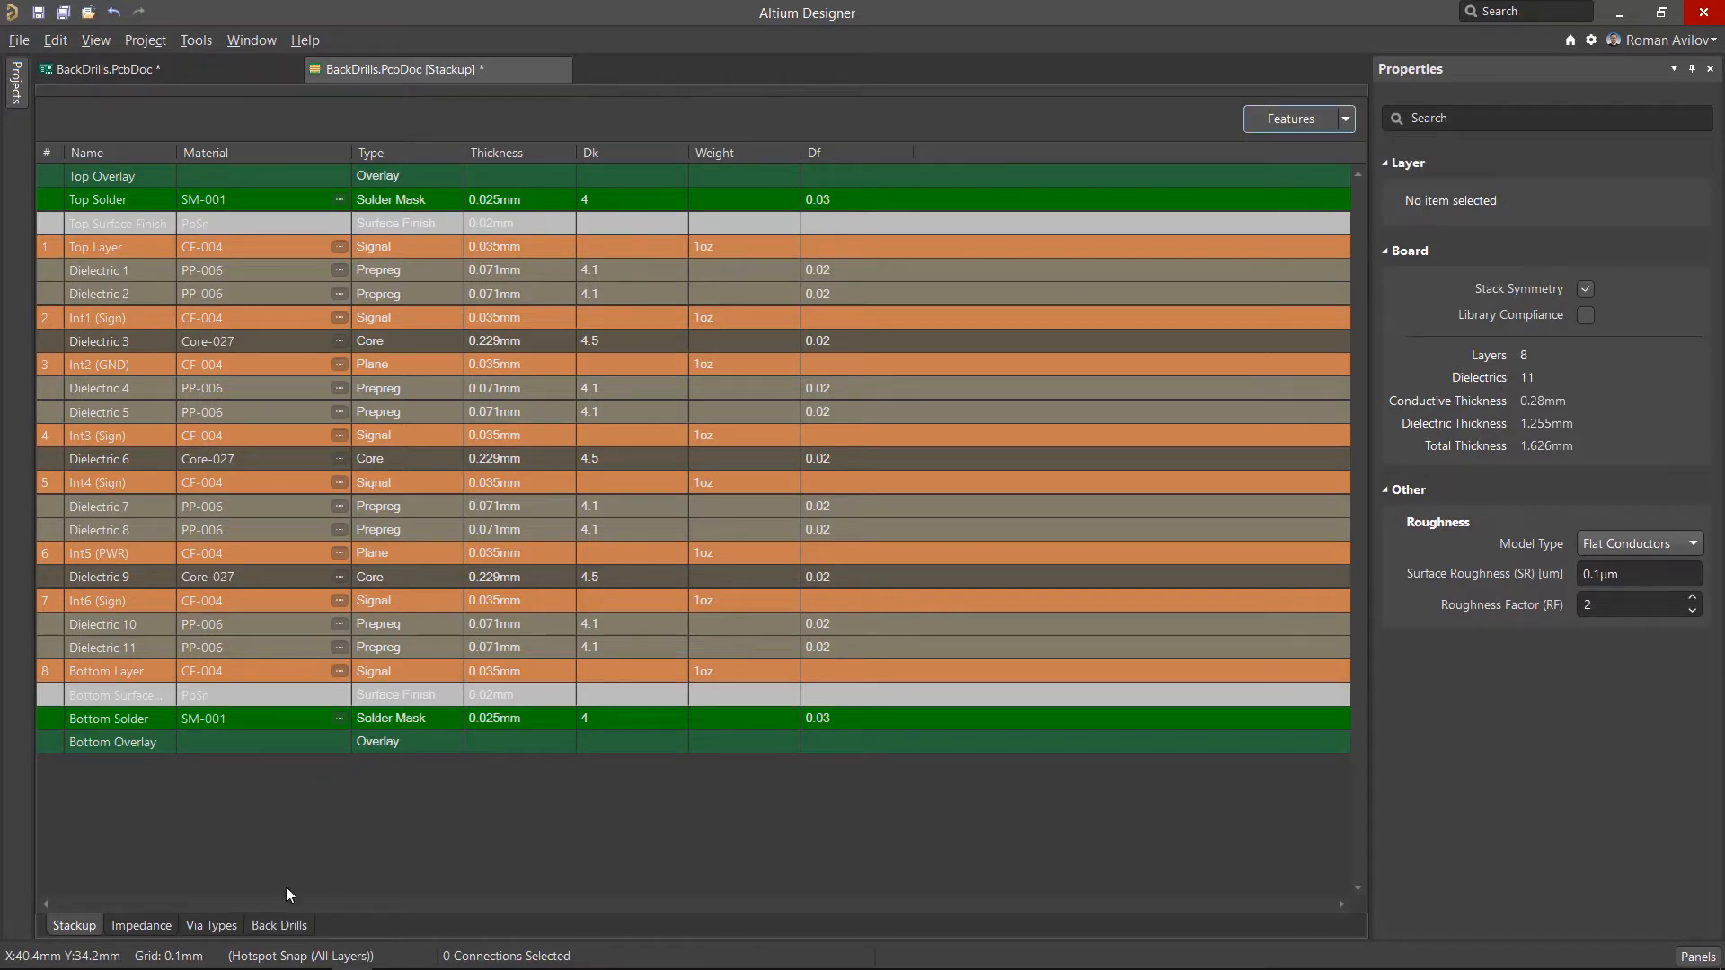
{"action": "left_click", "coordinate": [278, 925]}
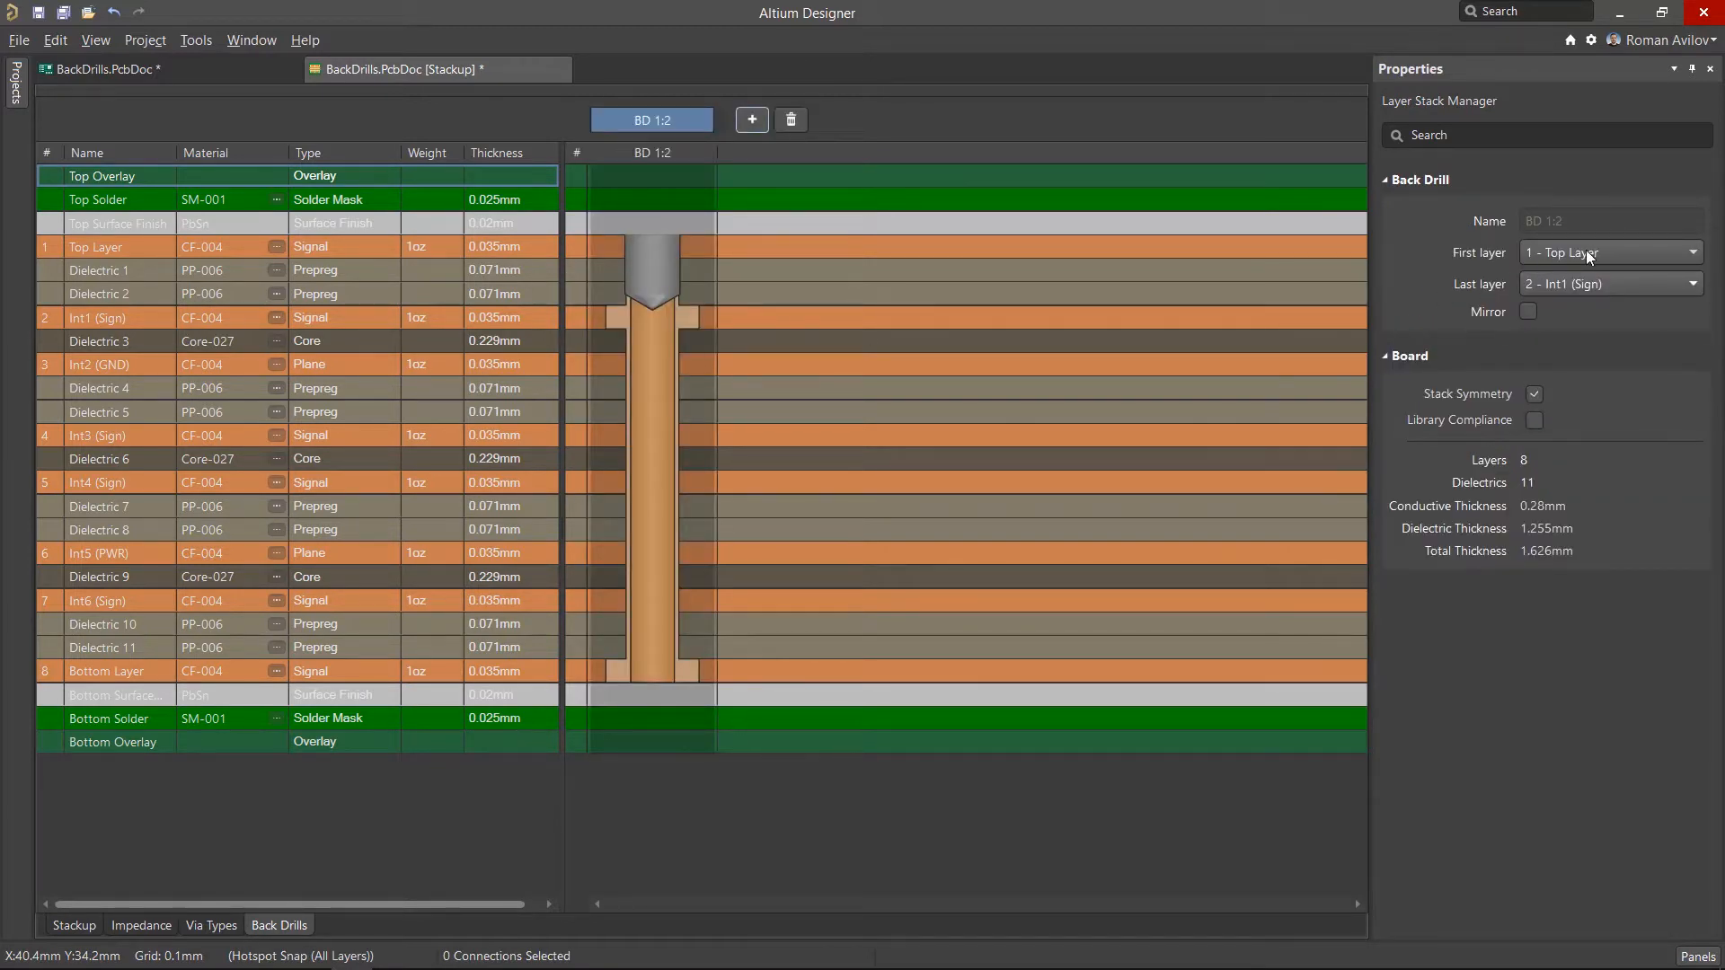
Define a back drill from 8 - Bottom Layer to 6 - Int5 (PWR) with Mirror off, and save the stack.
{"action": "left_click", "coordinate": [1607, 252]}
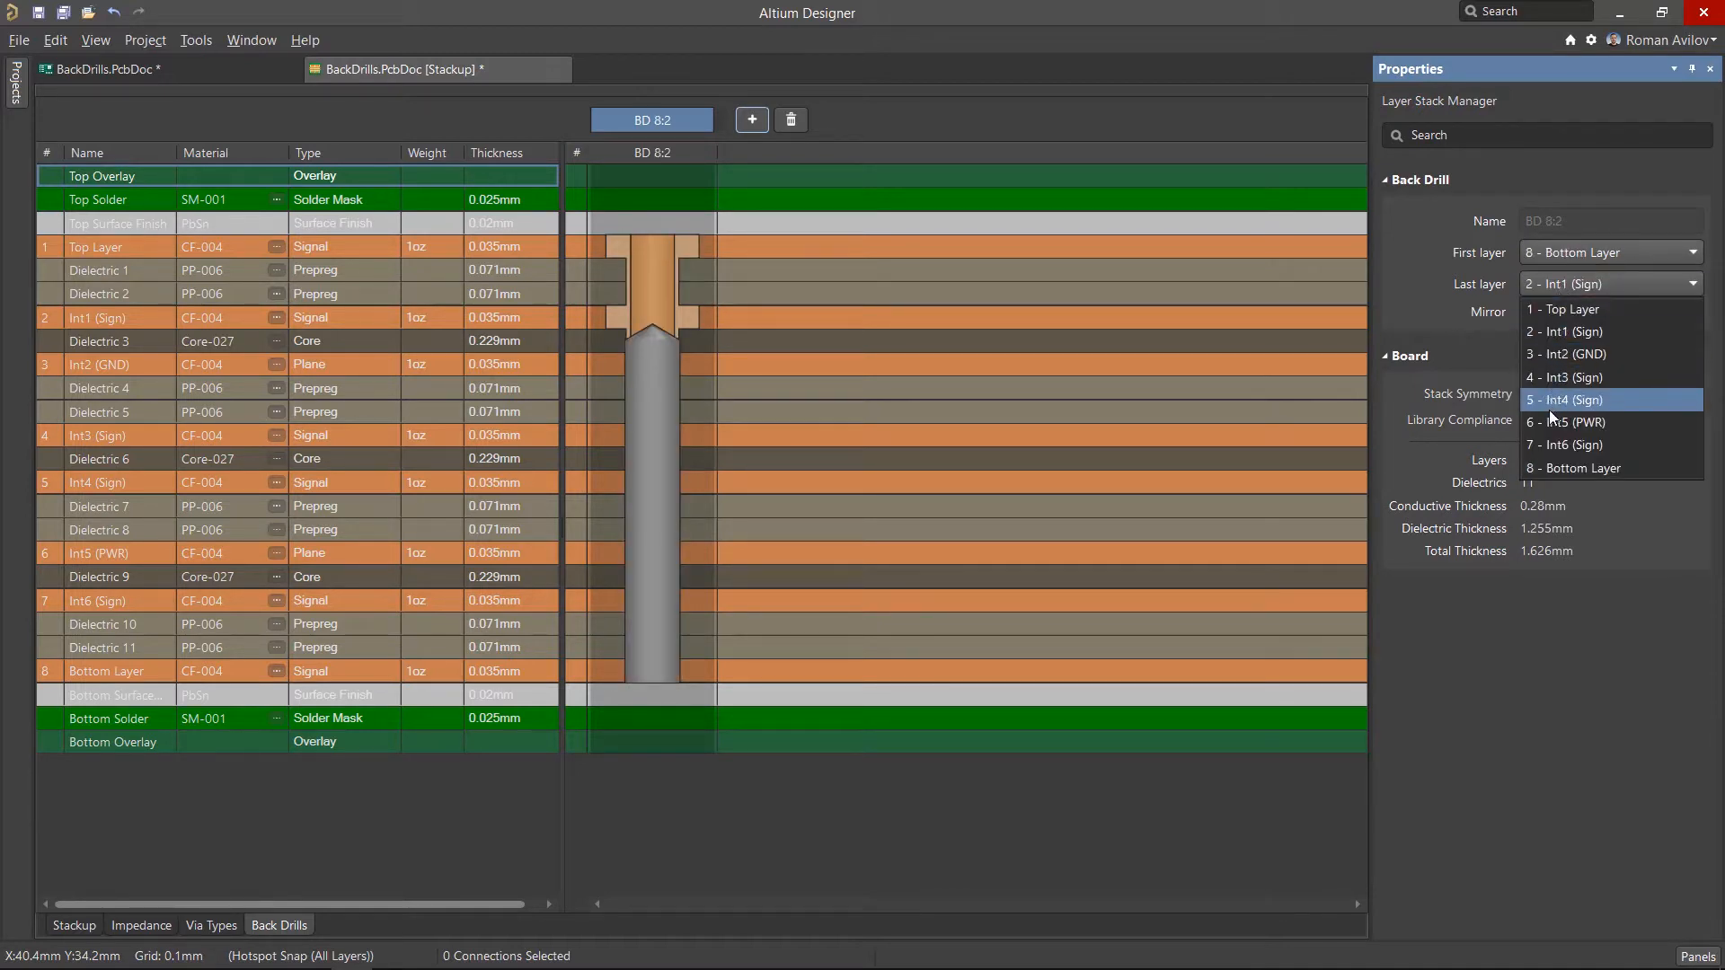
{"action": "left_click", "coordinate": [1564, 422]}
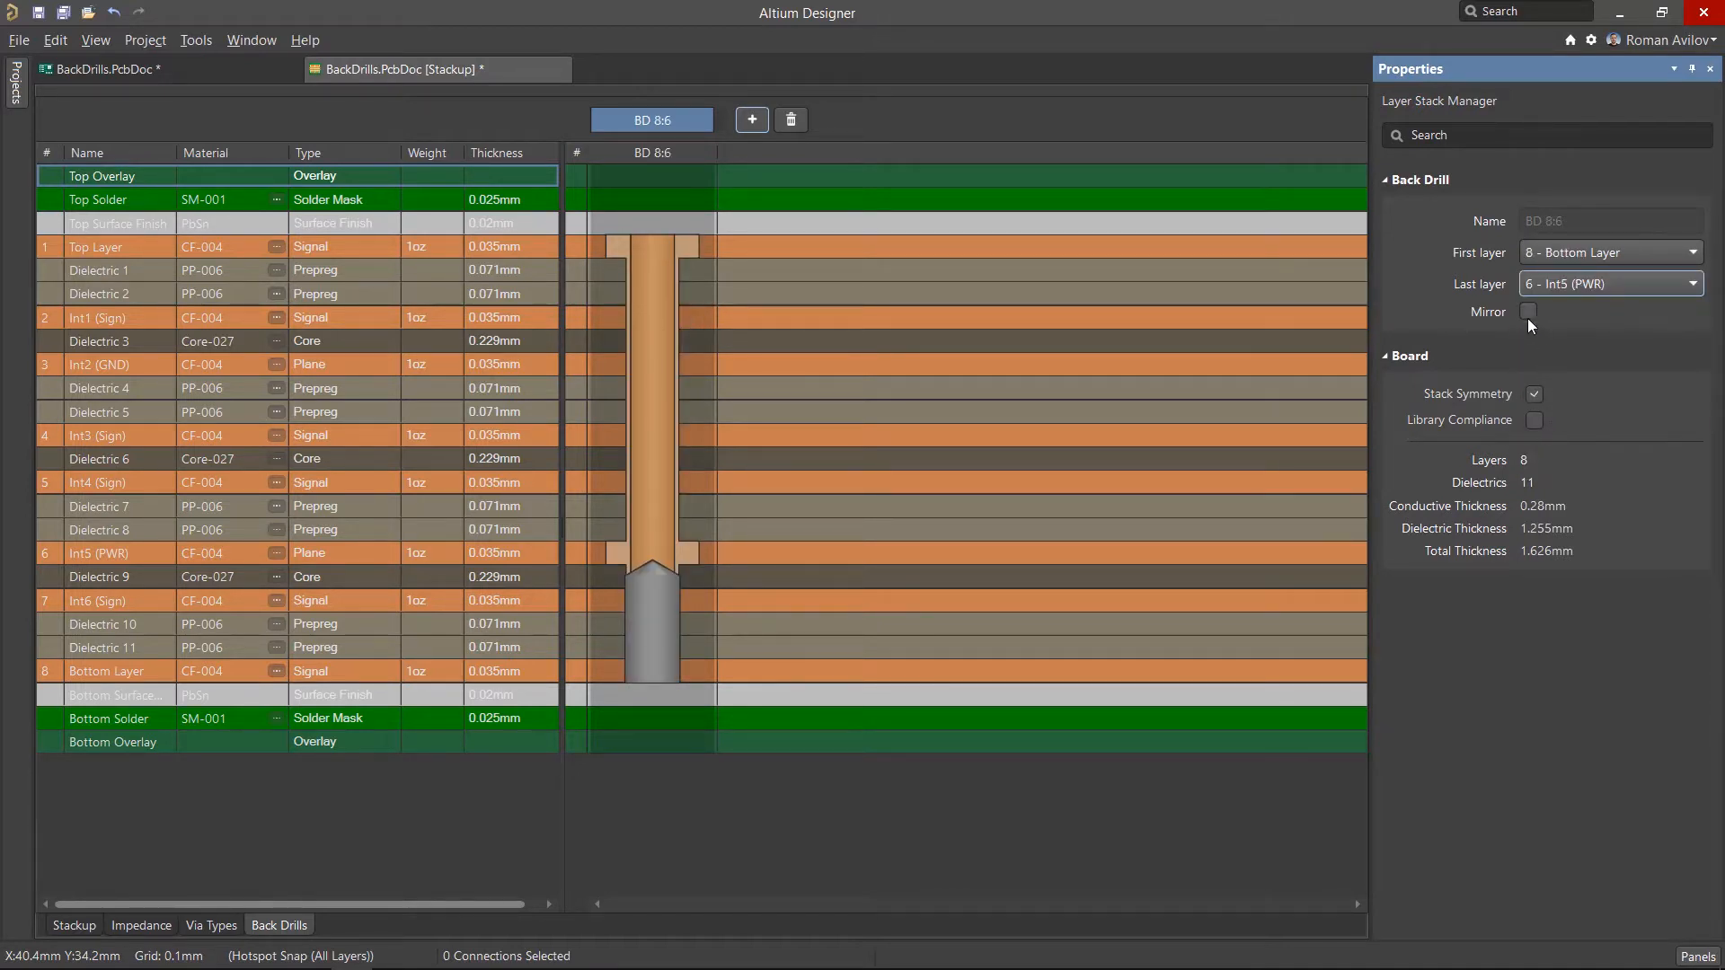
{"action": "left_click", "coordinate": [1528, 311]}
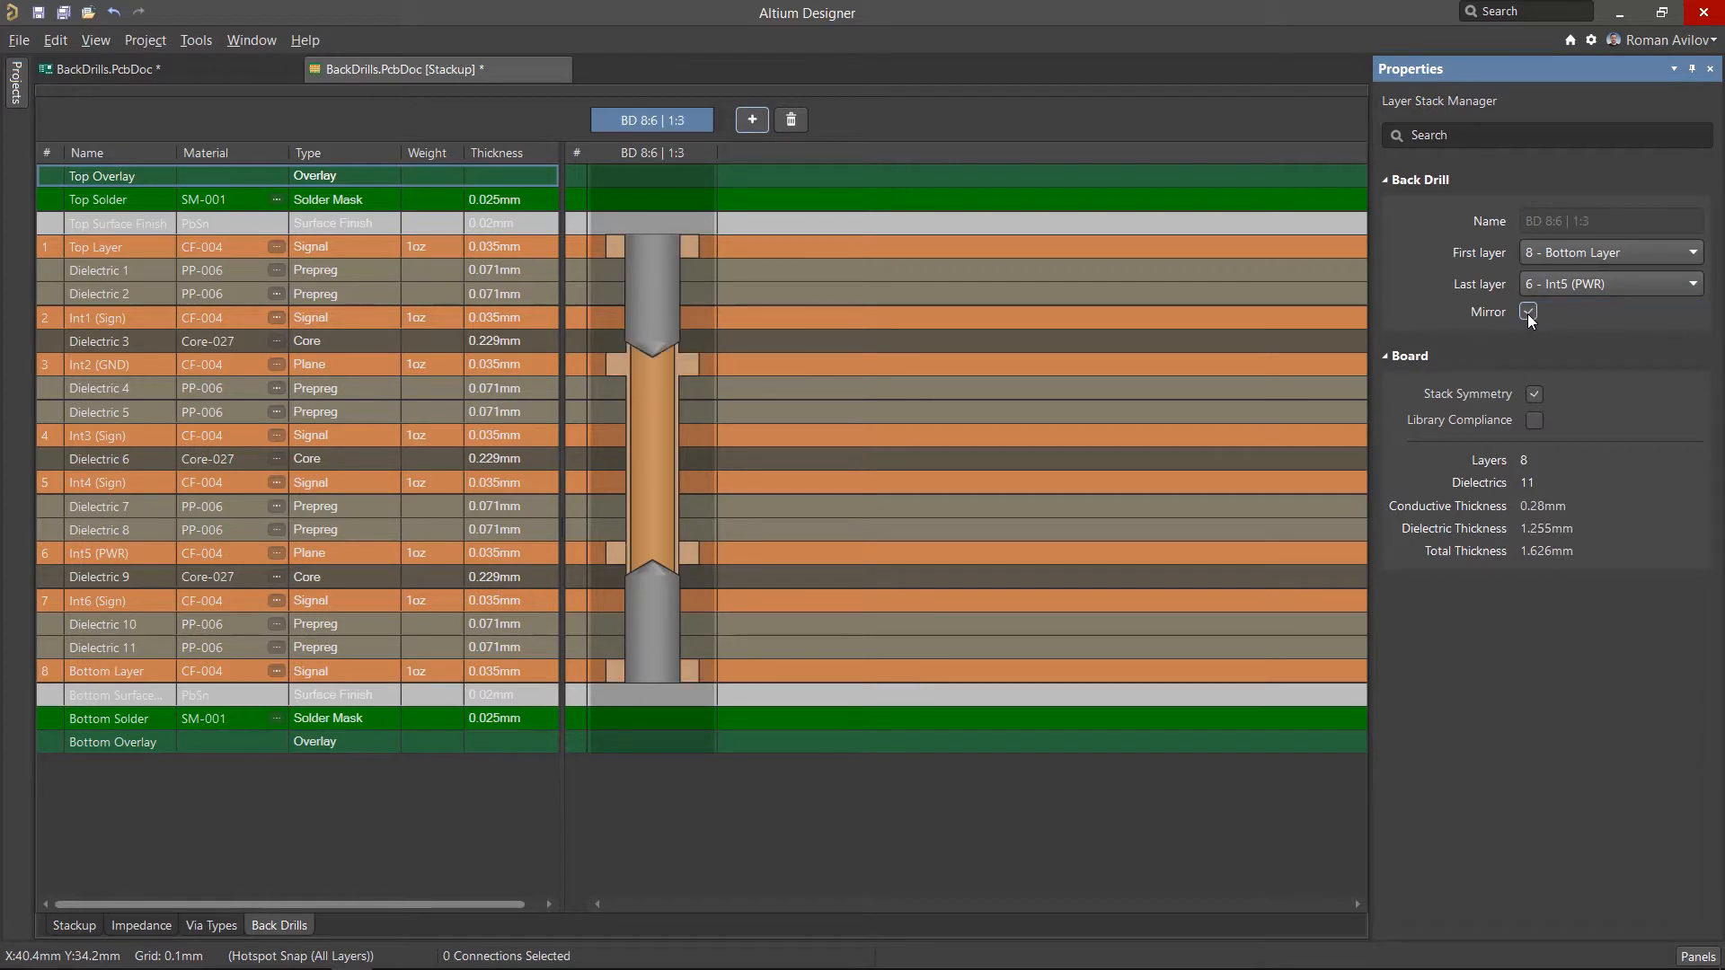
{"action": "left_click", "coordinate": [1527, 311]}
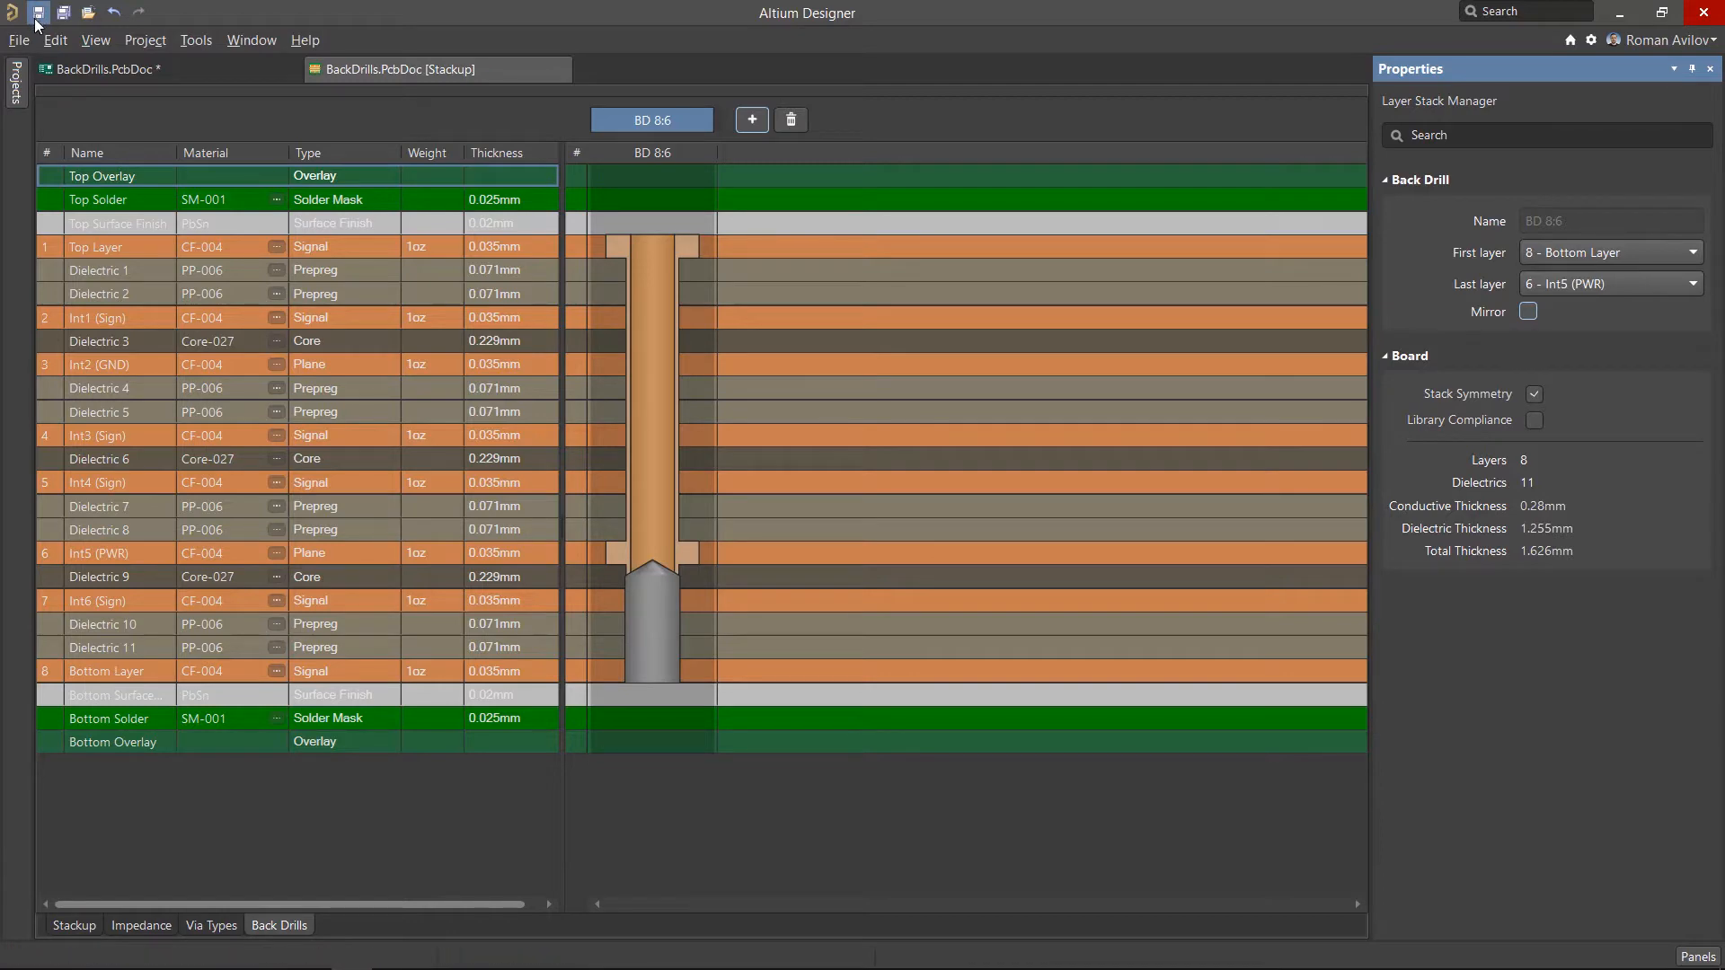
{"action": "left_click", "coordinate": [105, 69]}
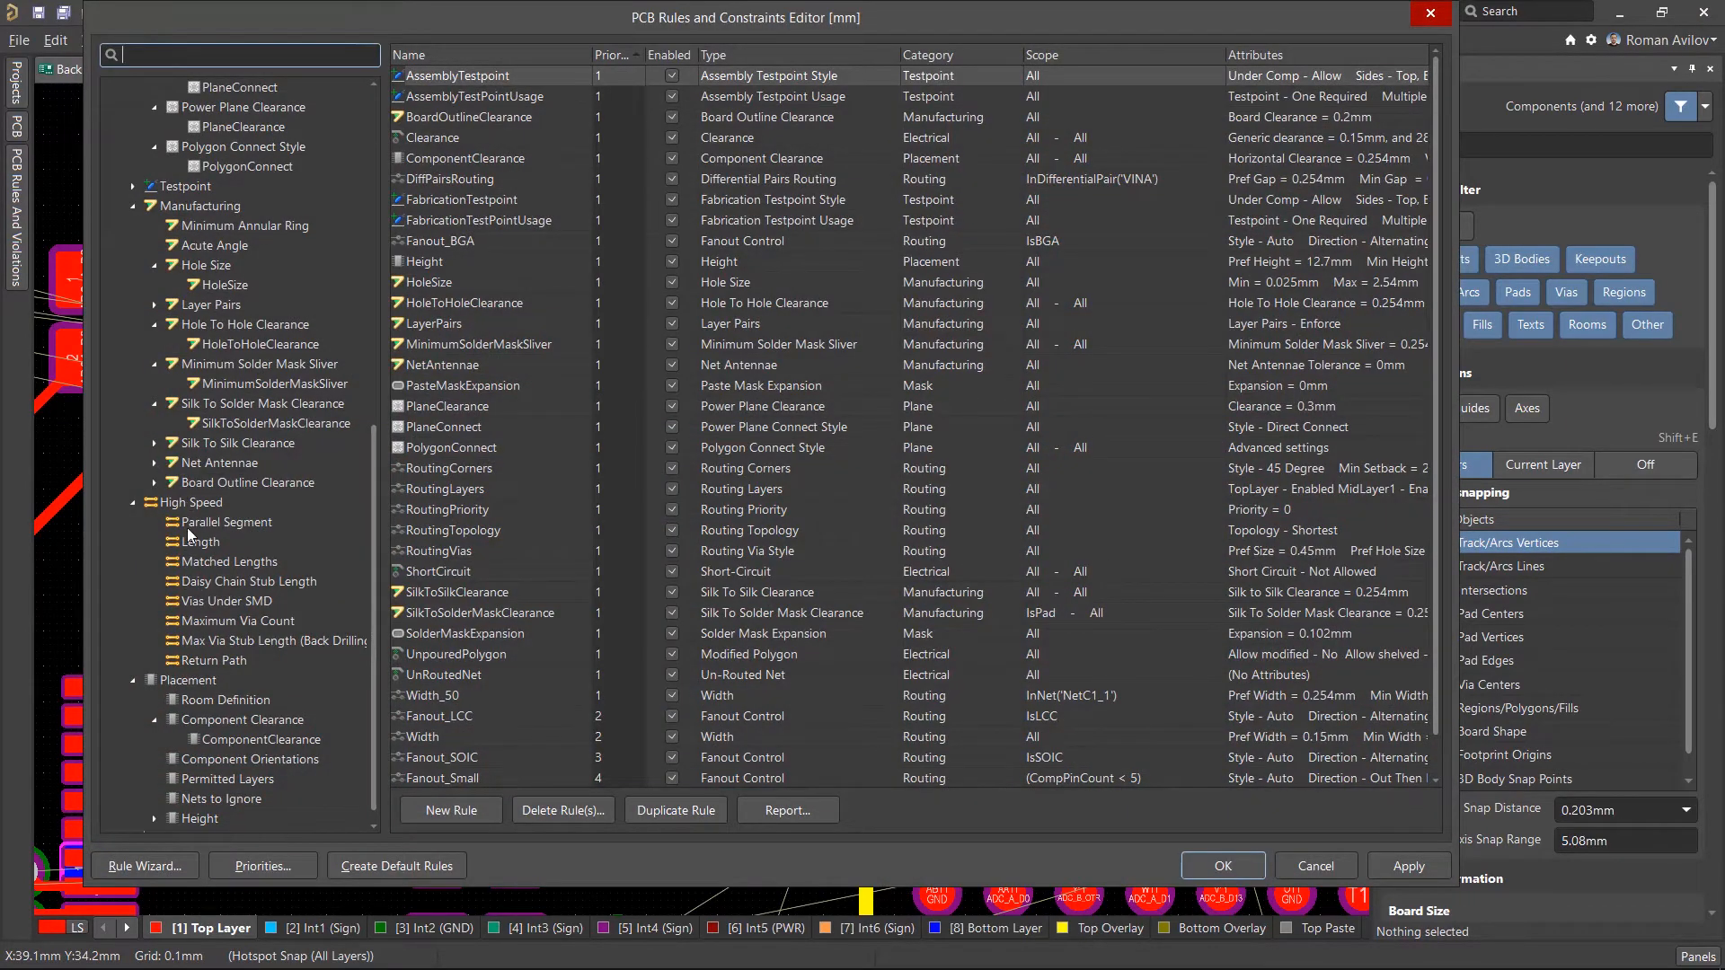
Add a new Max Via Stub Length (Back Drilling) rule and edit it.
{"action": "right_click", "coordinate": [264, 640]}
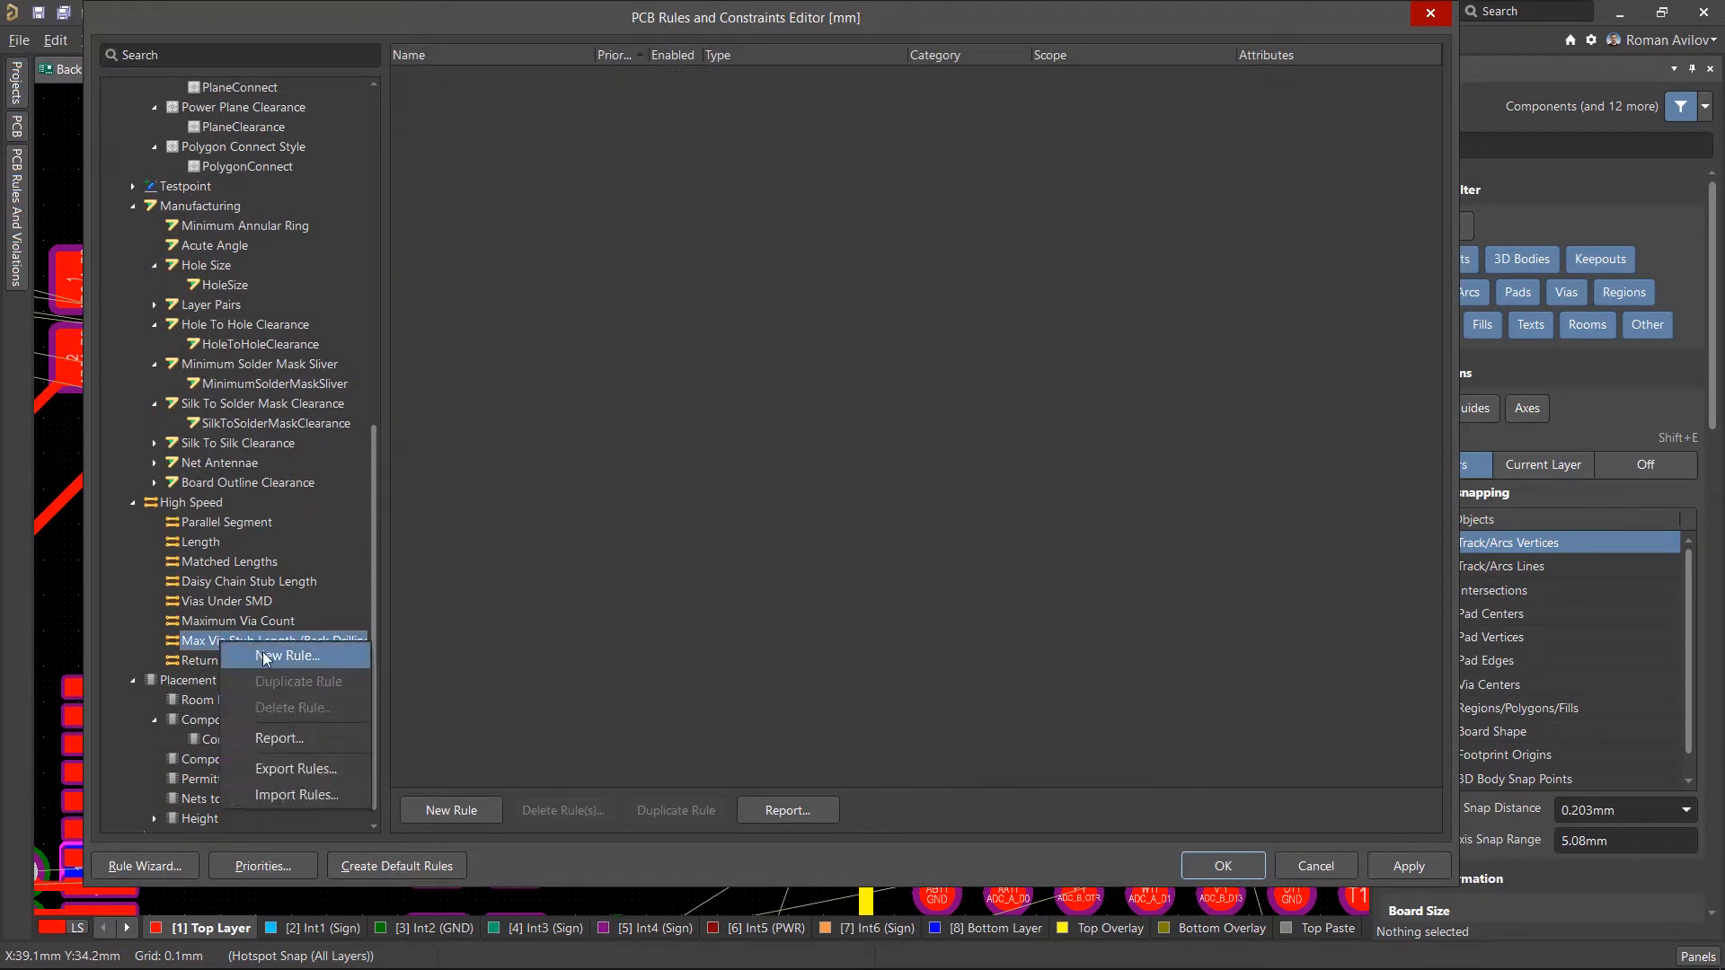
{"action": "left_click", "coordinate": [287, 656]}
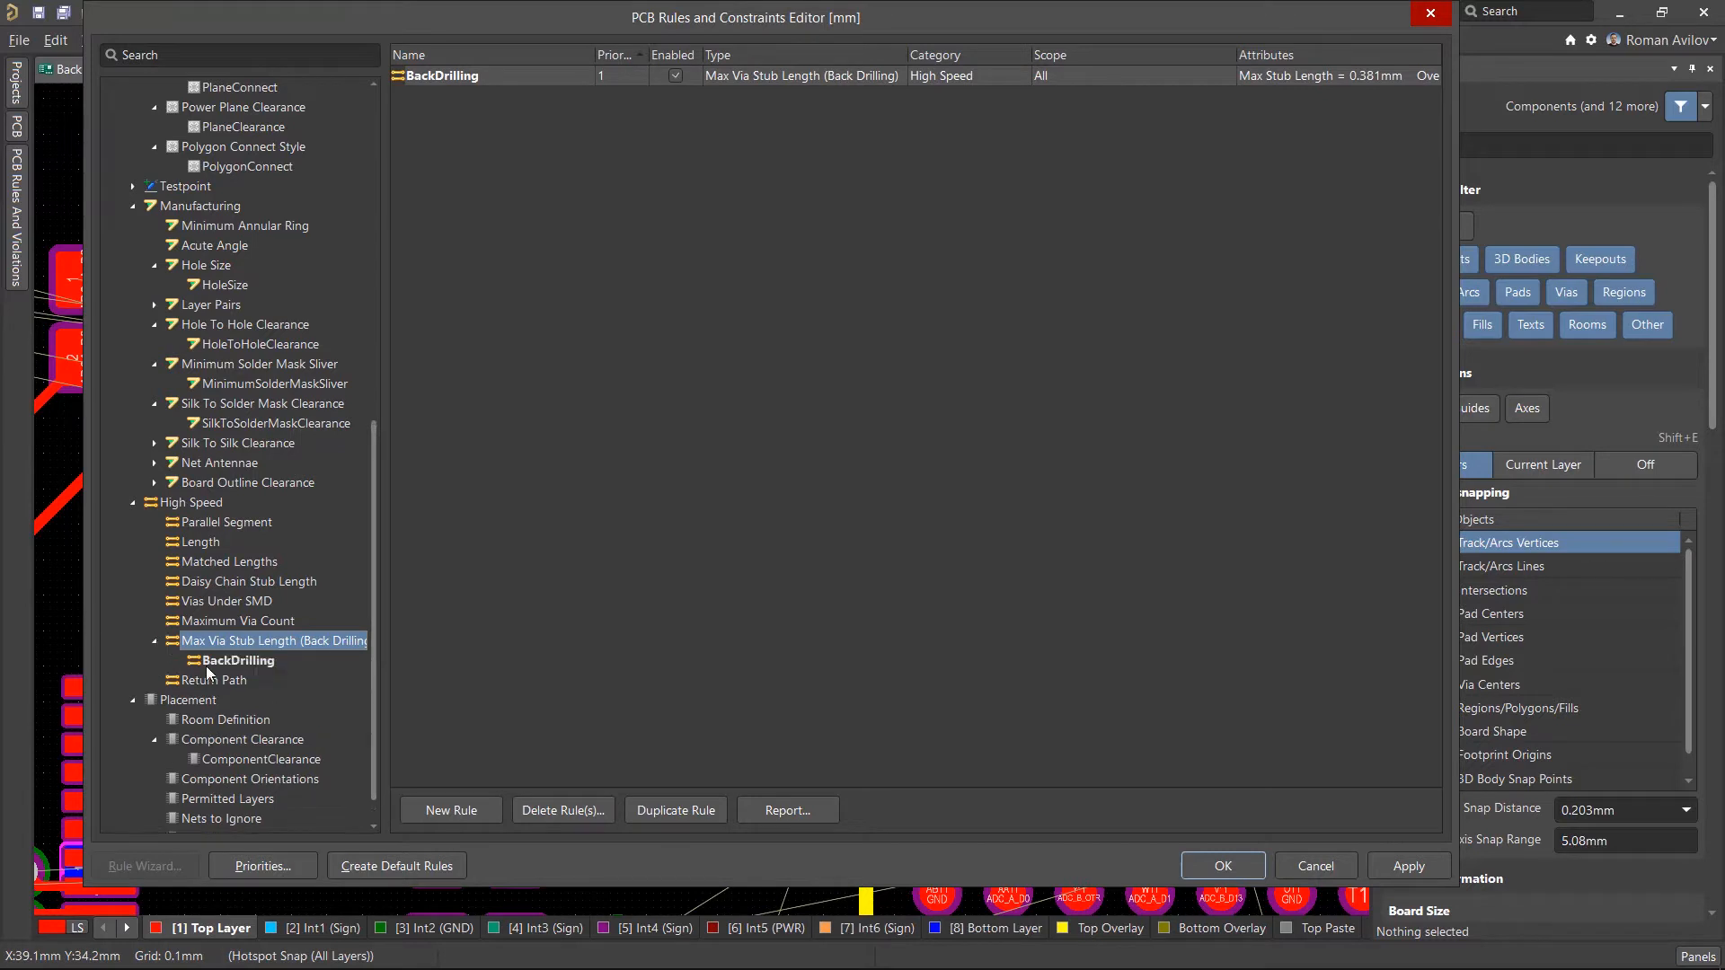
{"action": "left_click", "coordinate": [238, 660]}
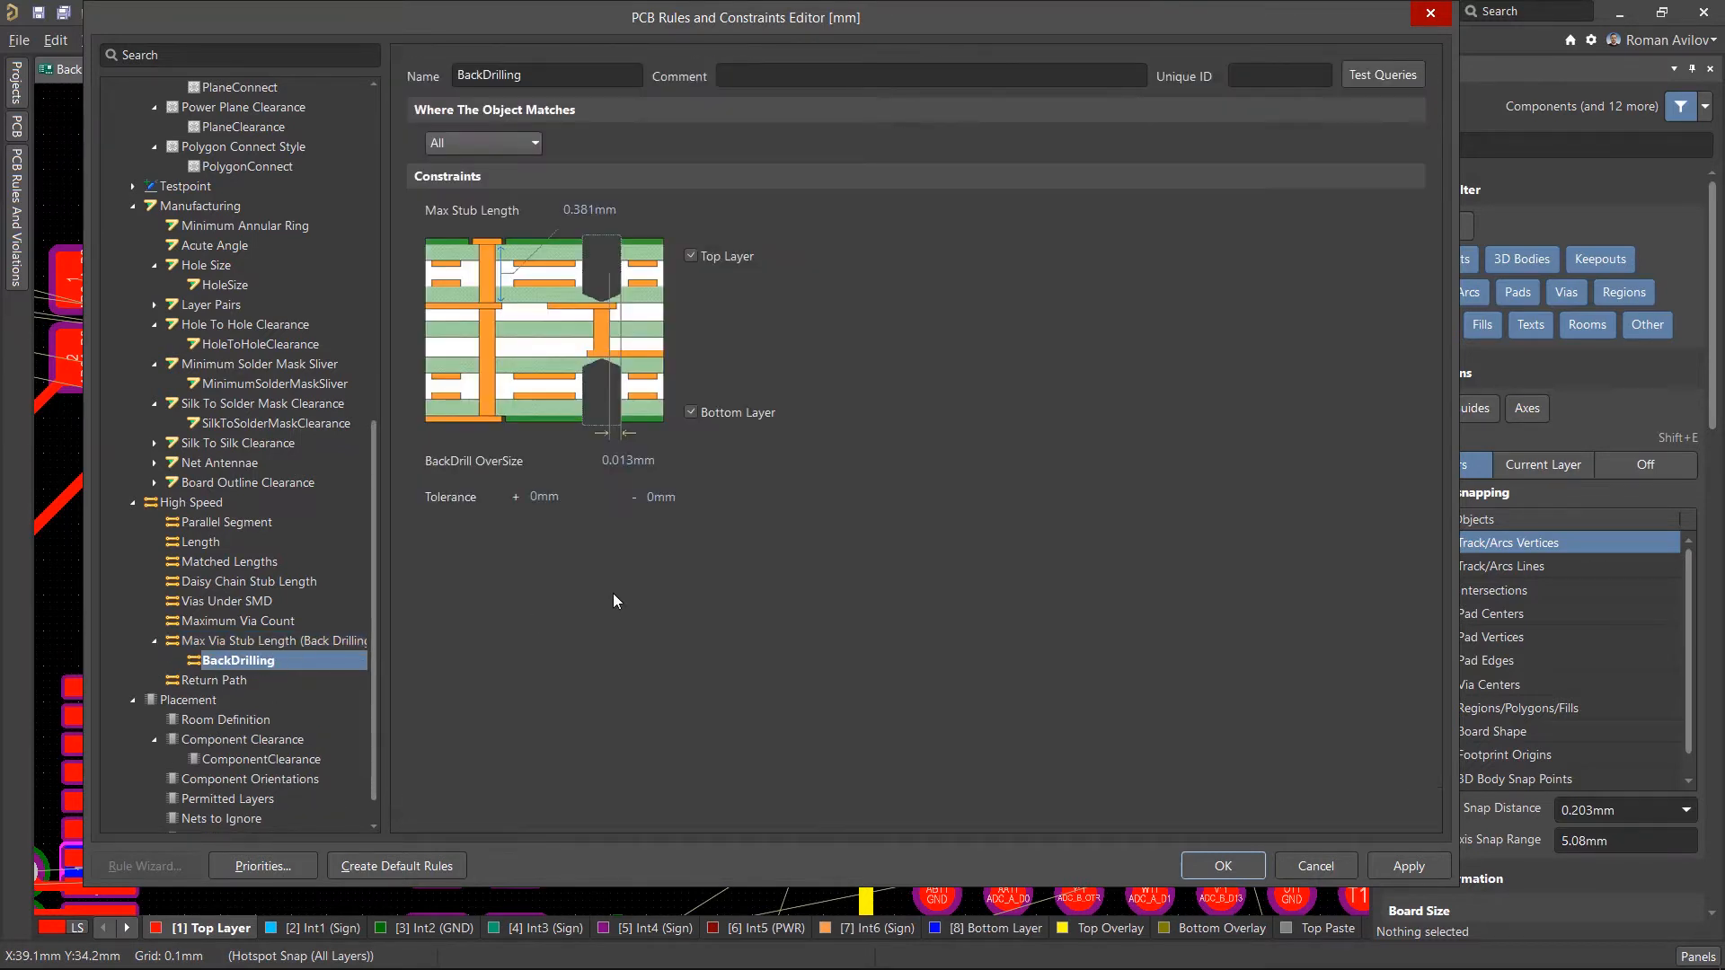
Scope the rule to net class DATA with Max Stub Length 0.25 mm and BackDrill OverSize 0.05 mm.
{"action": "left_click", "coordinate": [482, 142]}
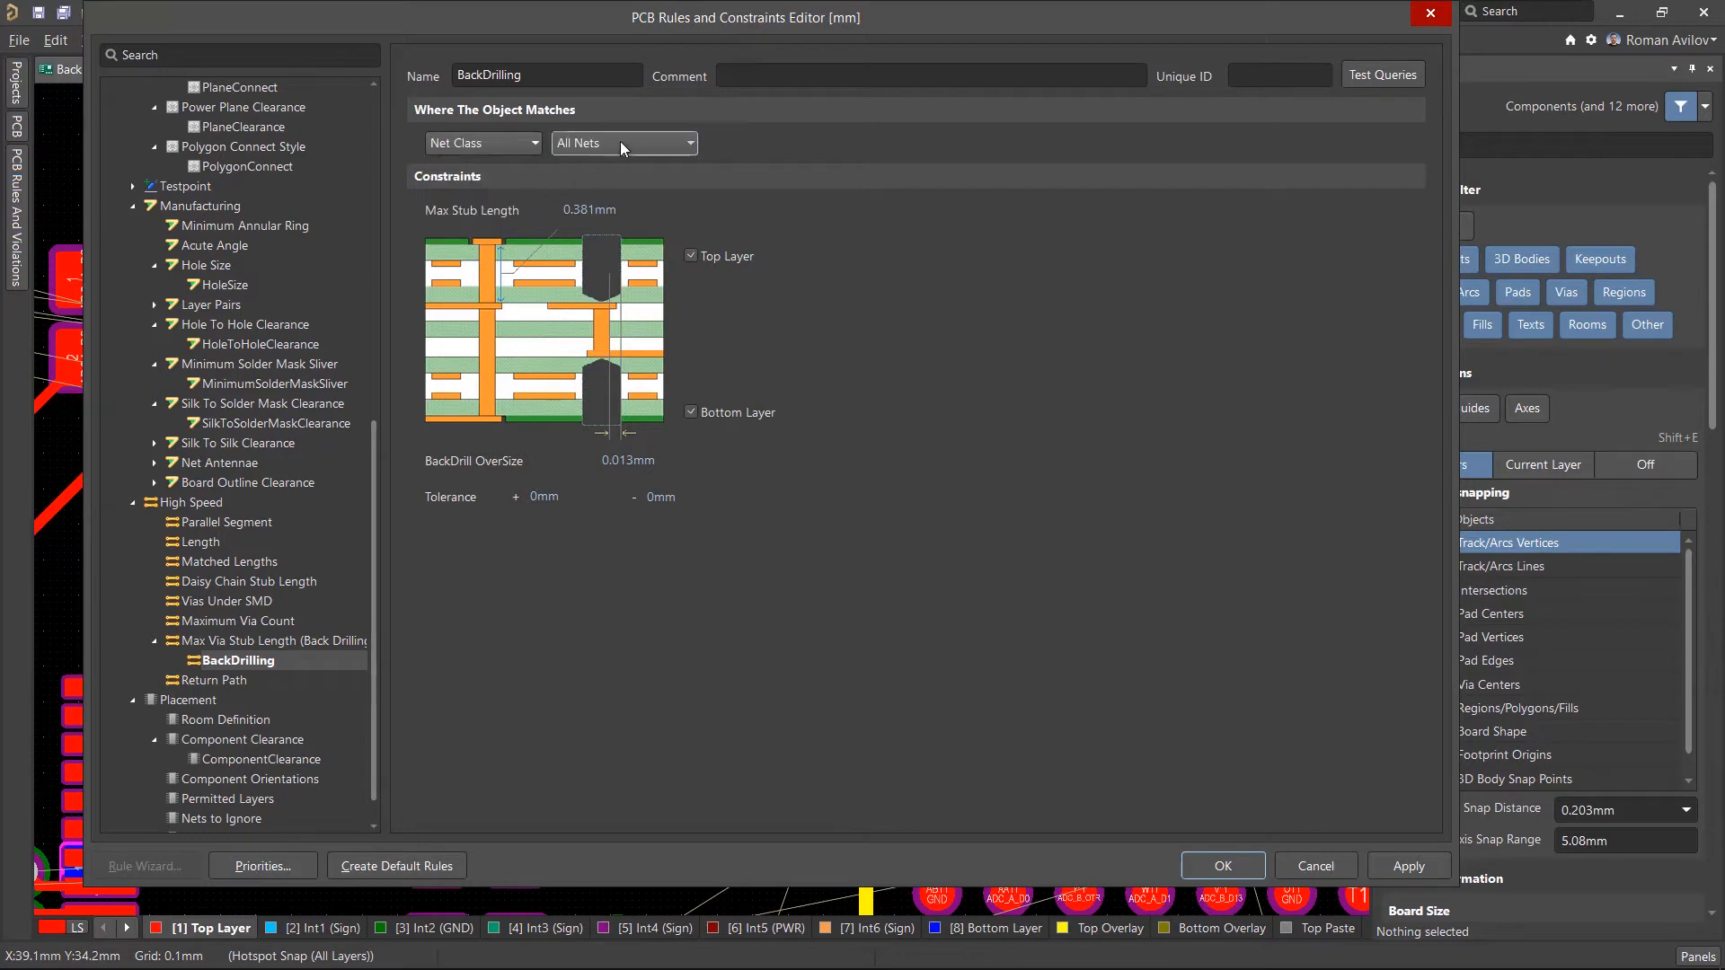
{"action": "left_click", "coordinate": [623, 144]}
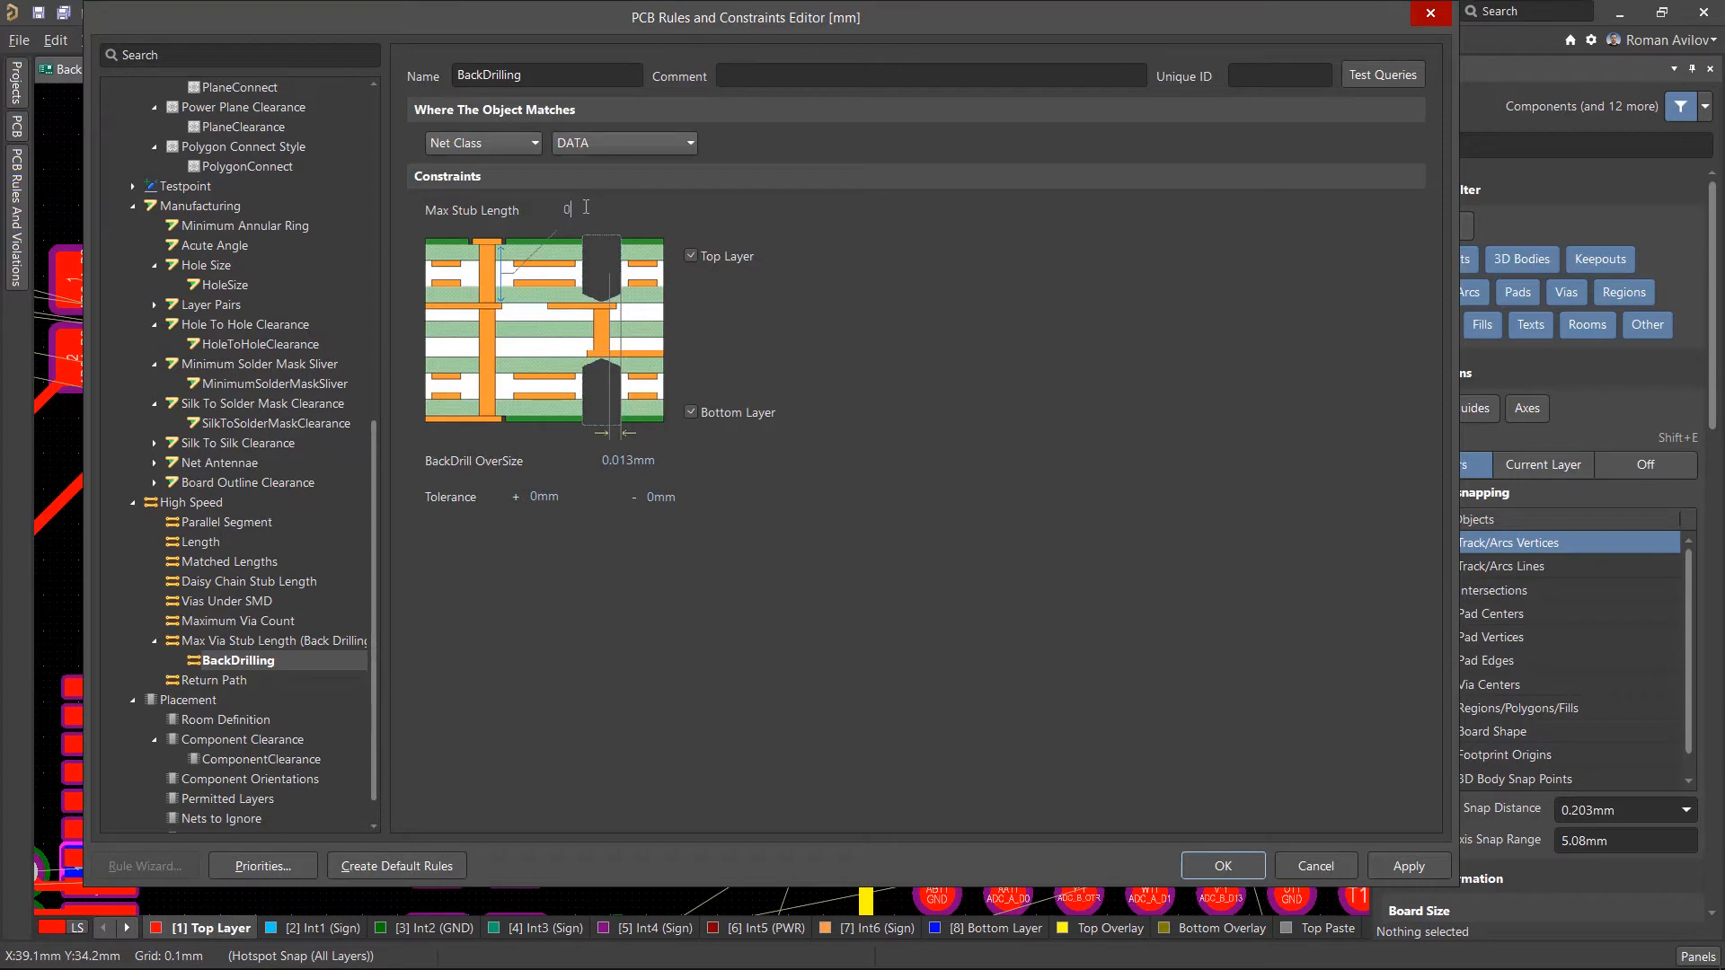
{"action": "type", "text": "0.25"}
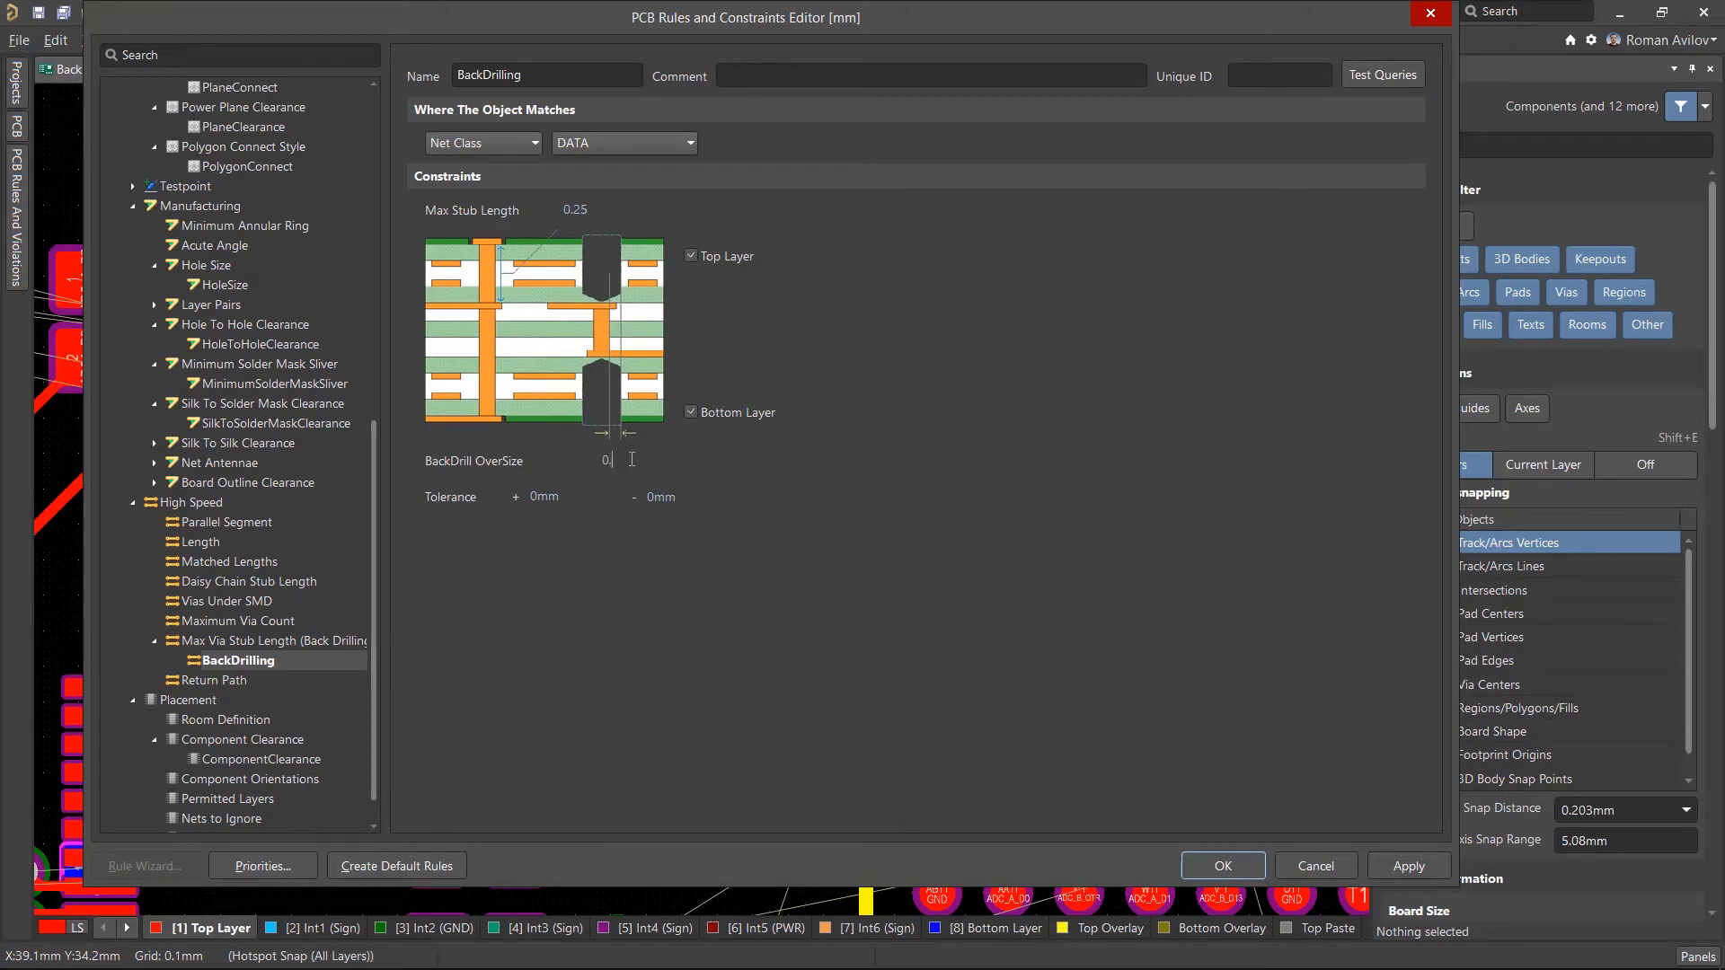
{"action": "type", "text": "0.05"}
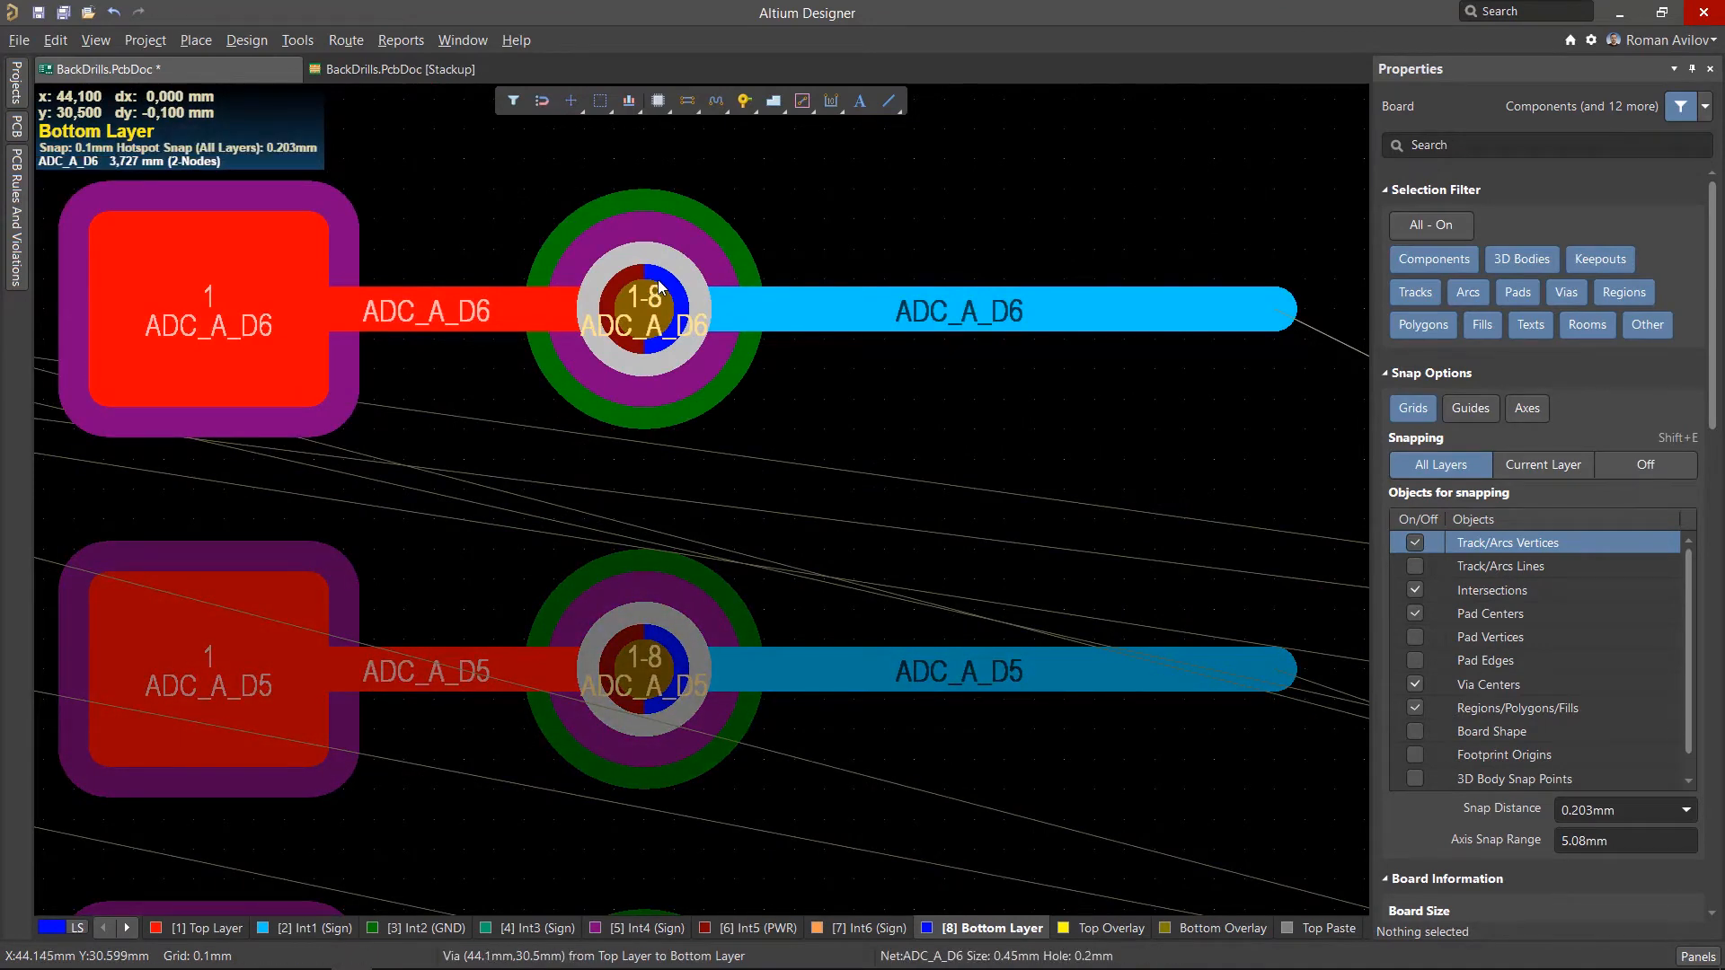
Change the ADC_B_D8 track's layer from Int6 (Sign) to Bottom Layer in Properties.
{"action": "key", "text": "3"}
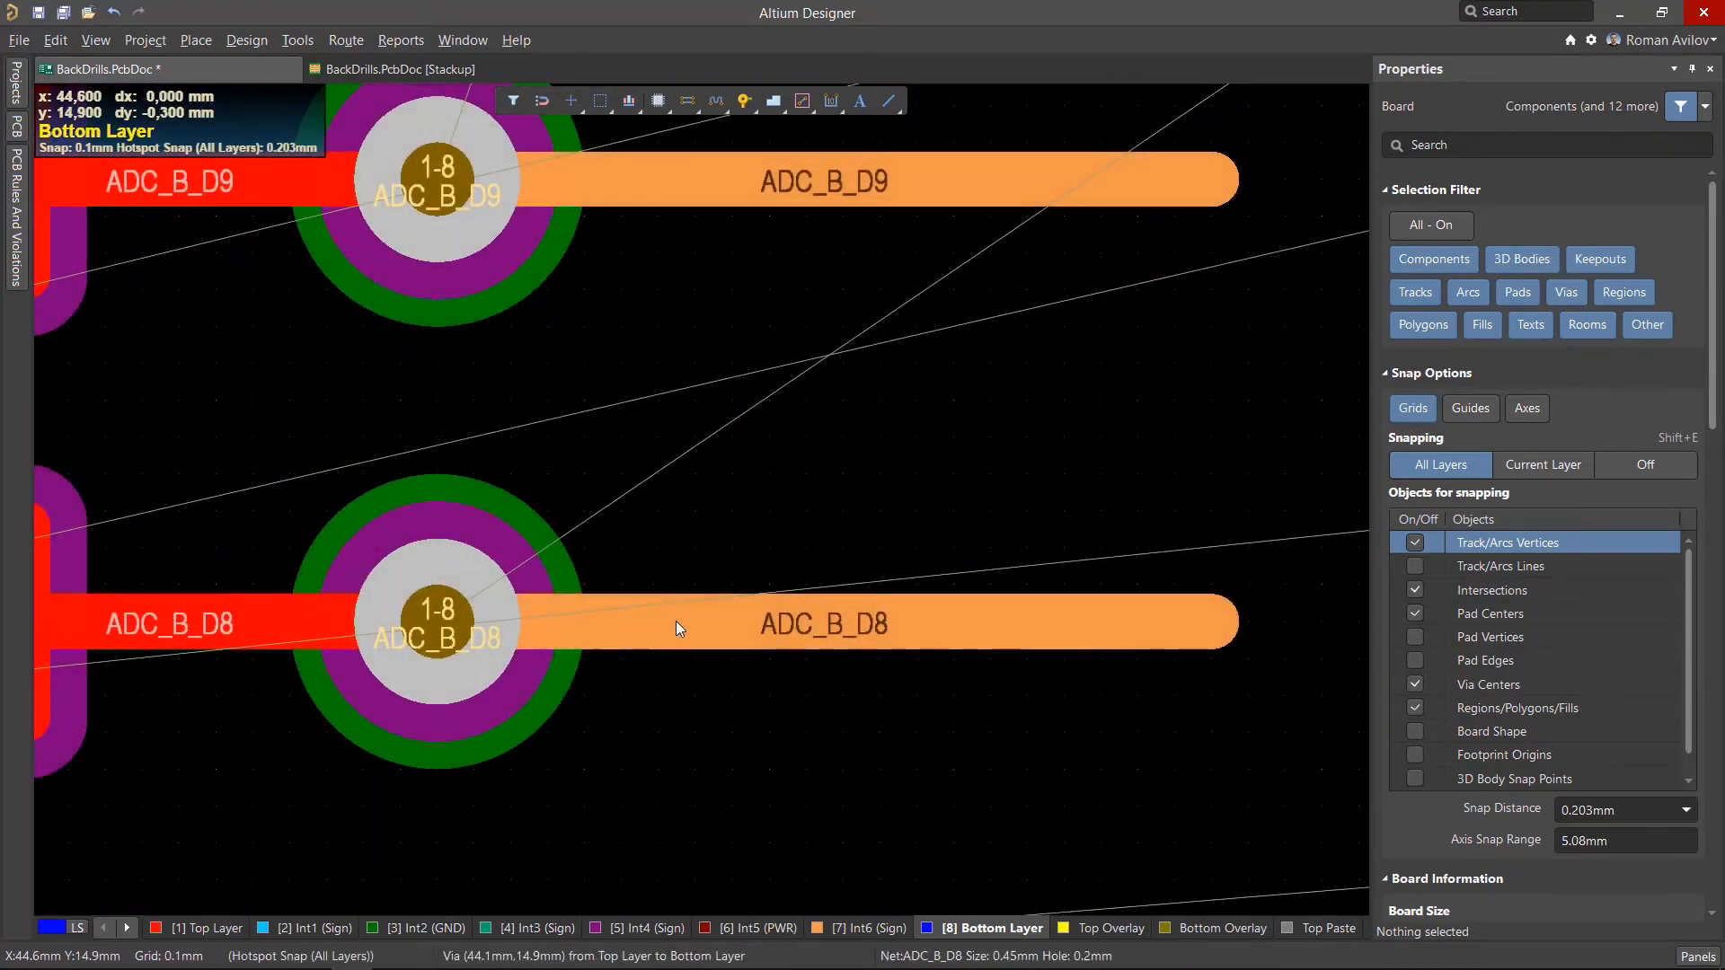
{"action": "left_click", "coordinate": [821, 624]}
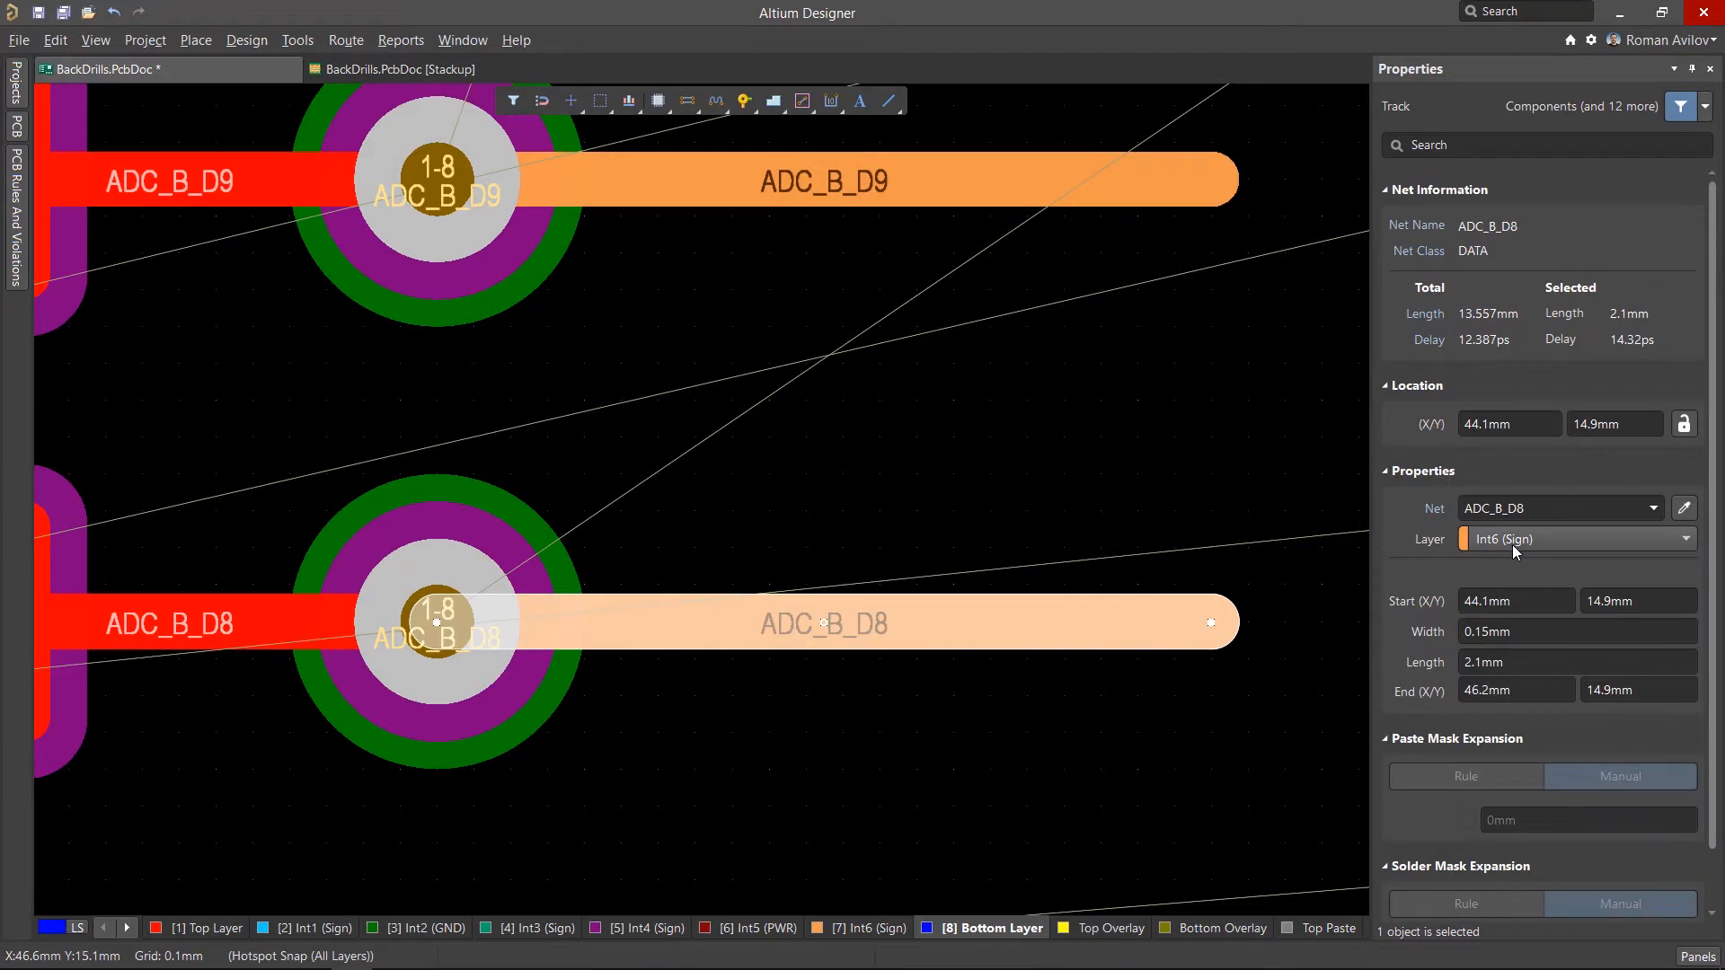
{"action": "left_click", "coordinate": [1576, 539]}
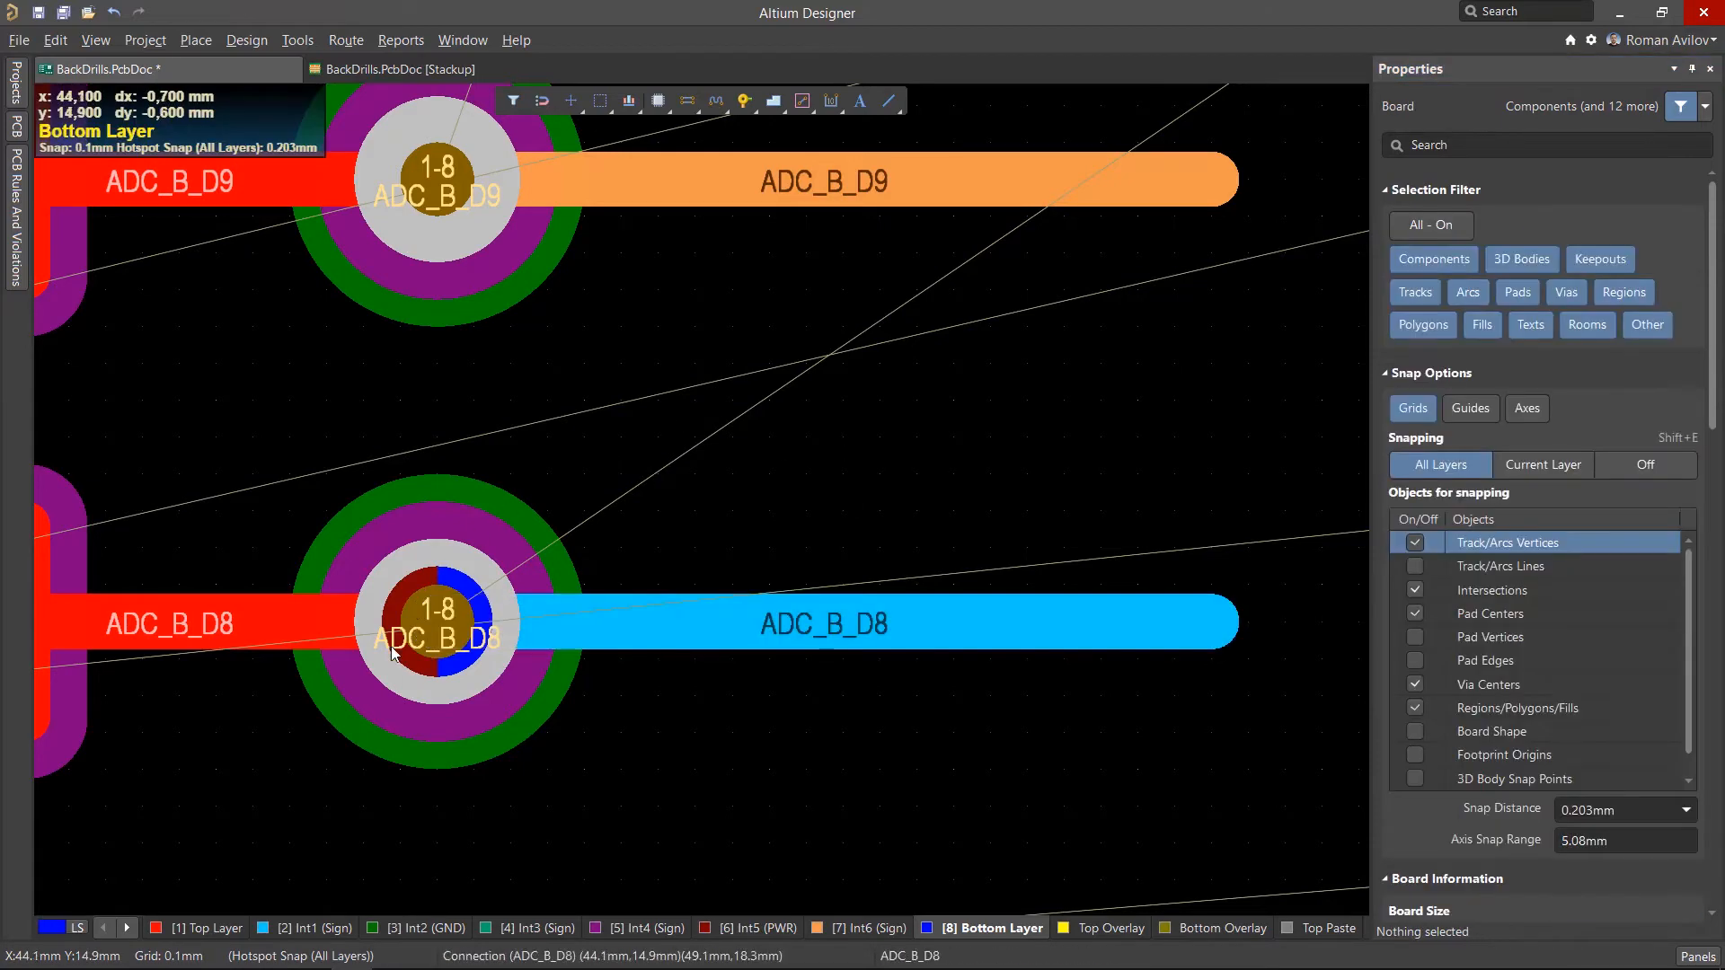
{"action": "scroll", "scroll_direction": "down", "scroll_amount": 3}
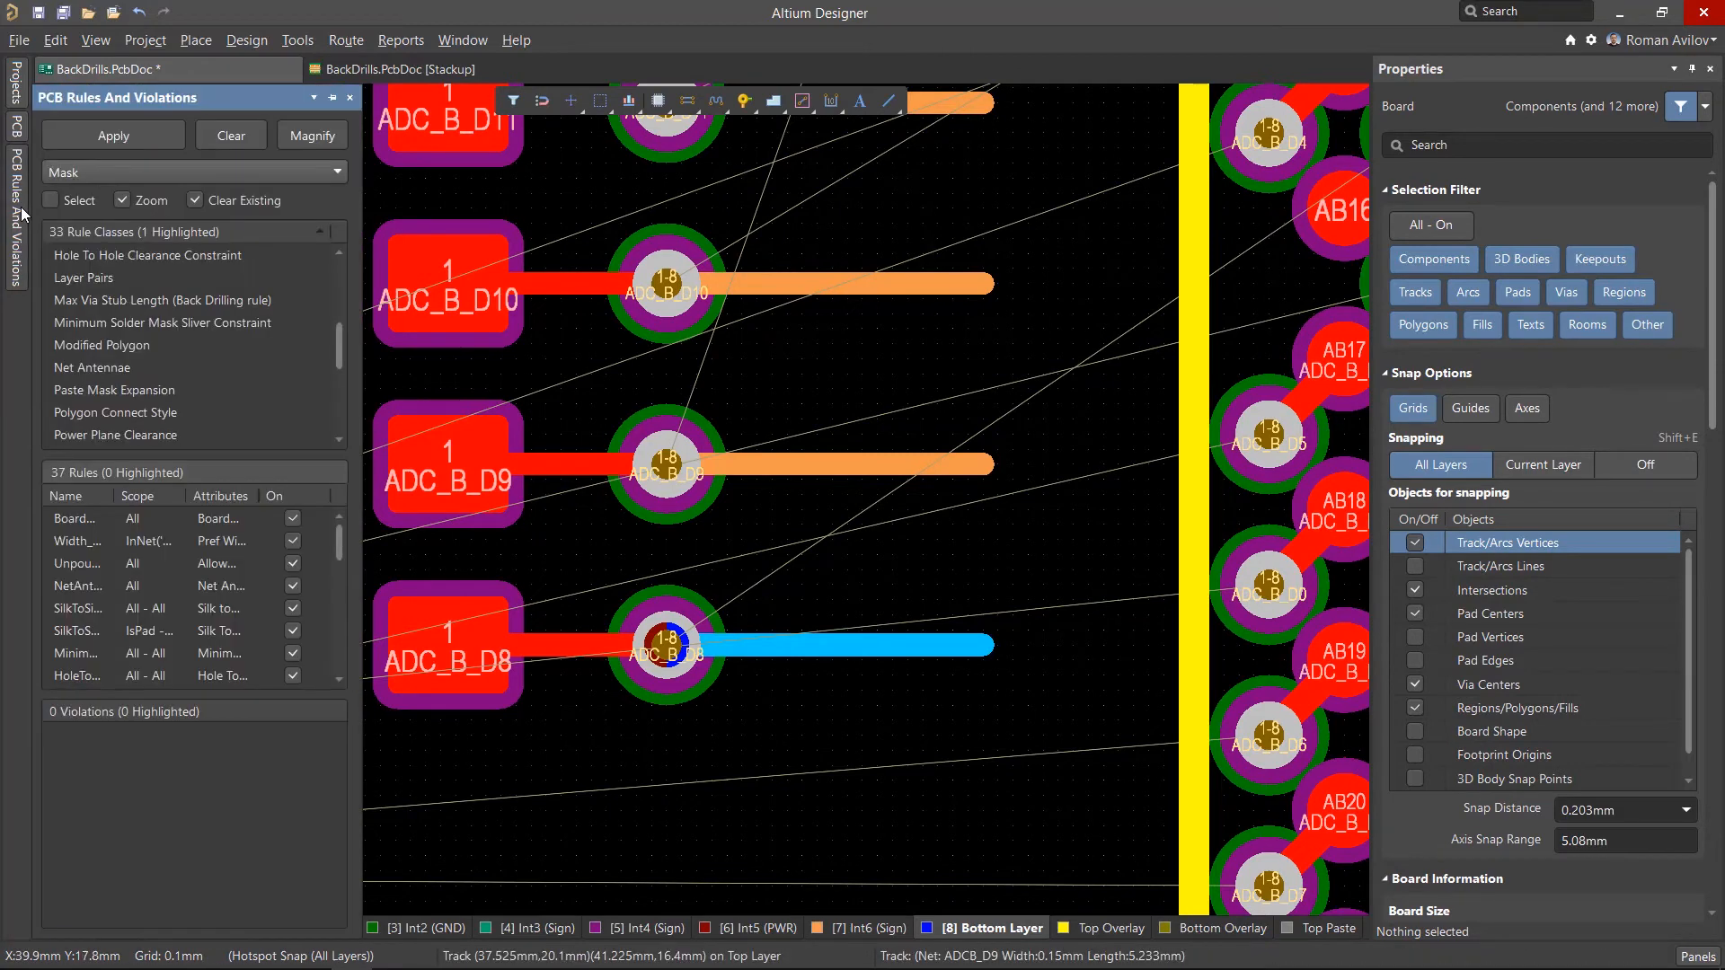
{"action": "mouse_move", "coordinate": [154, 330]}
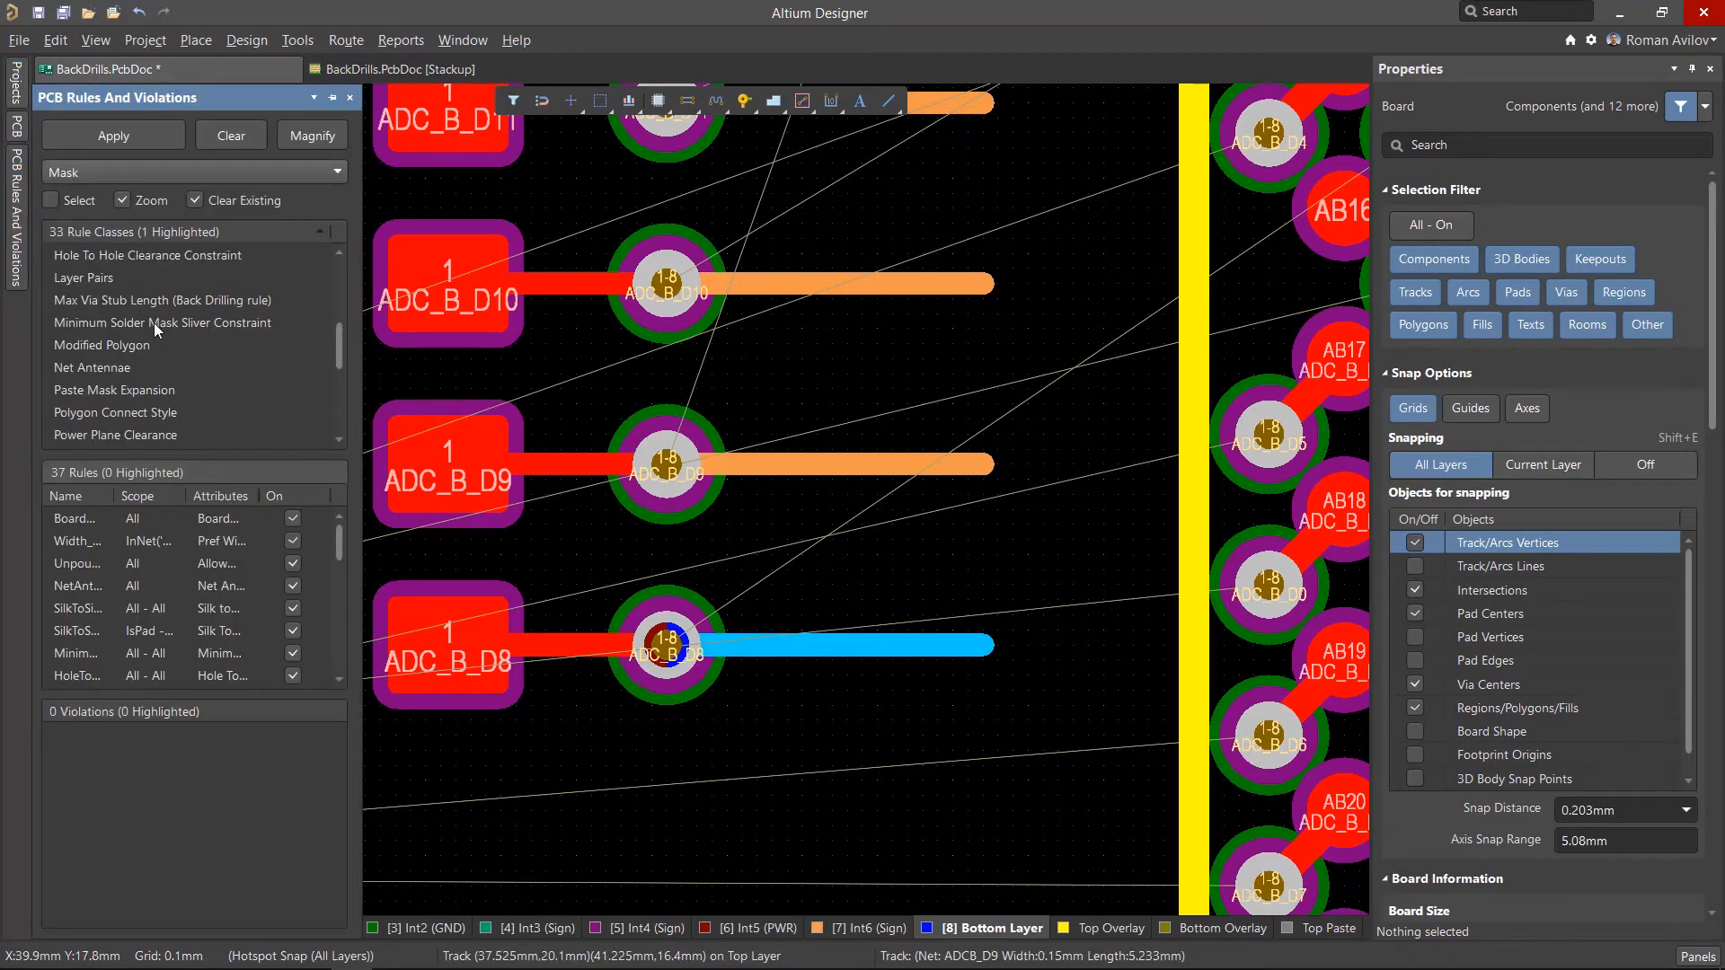
Run the BackDrilling DRC rule from the Rules And Violations panel, reporting 8 stub-length violations.
{"action": "scroll", "scroll_direction": "down", "scroll_amount": 3}
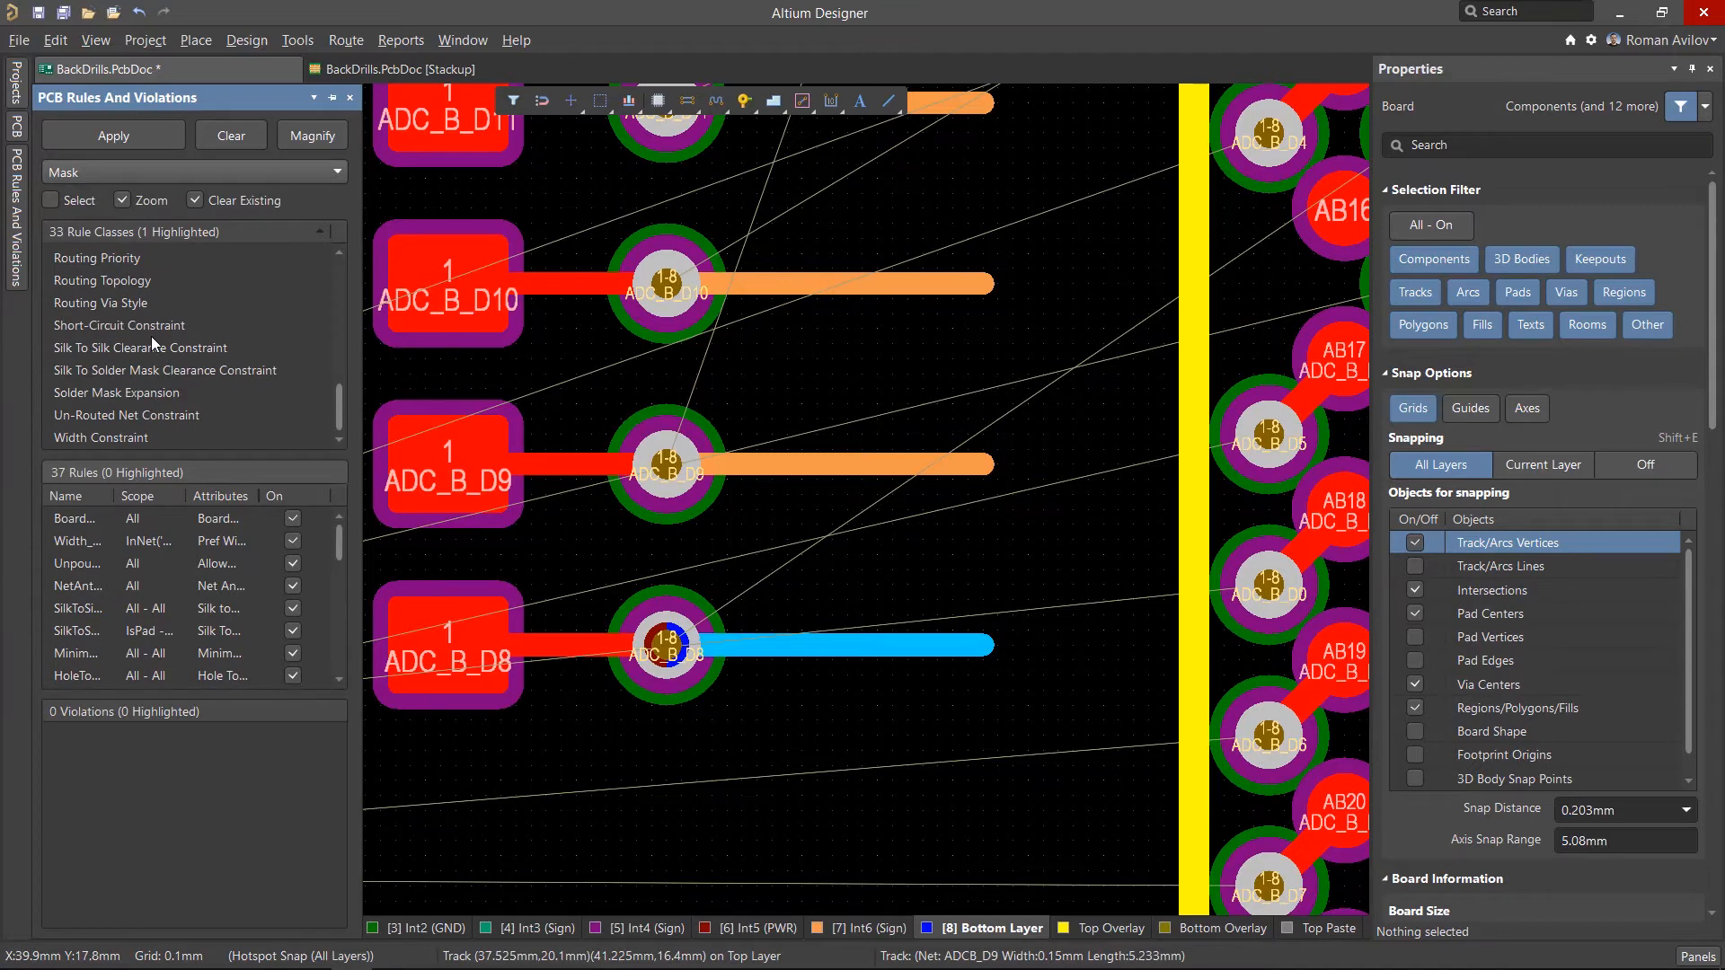
{"action": "scroll", "scroll_direction": "down", "scroll_amount": 3}
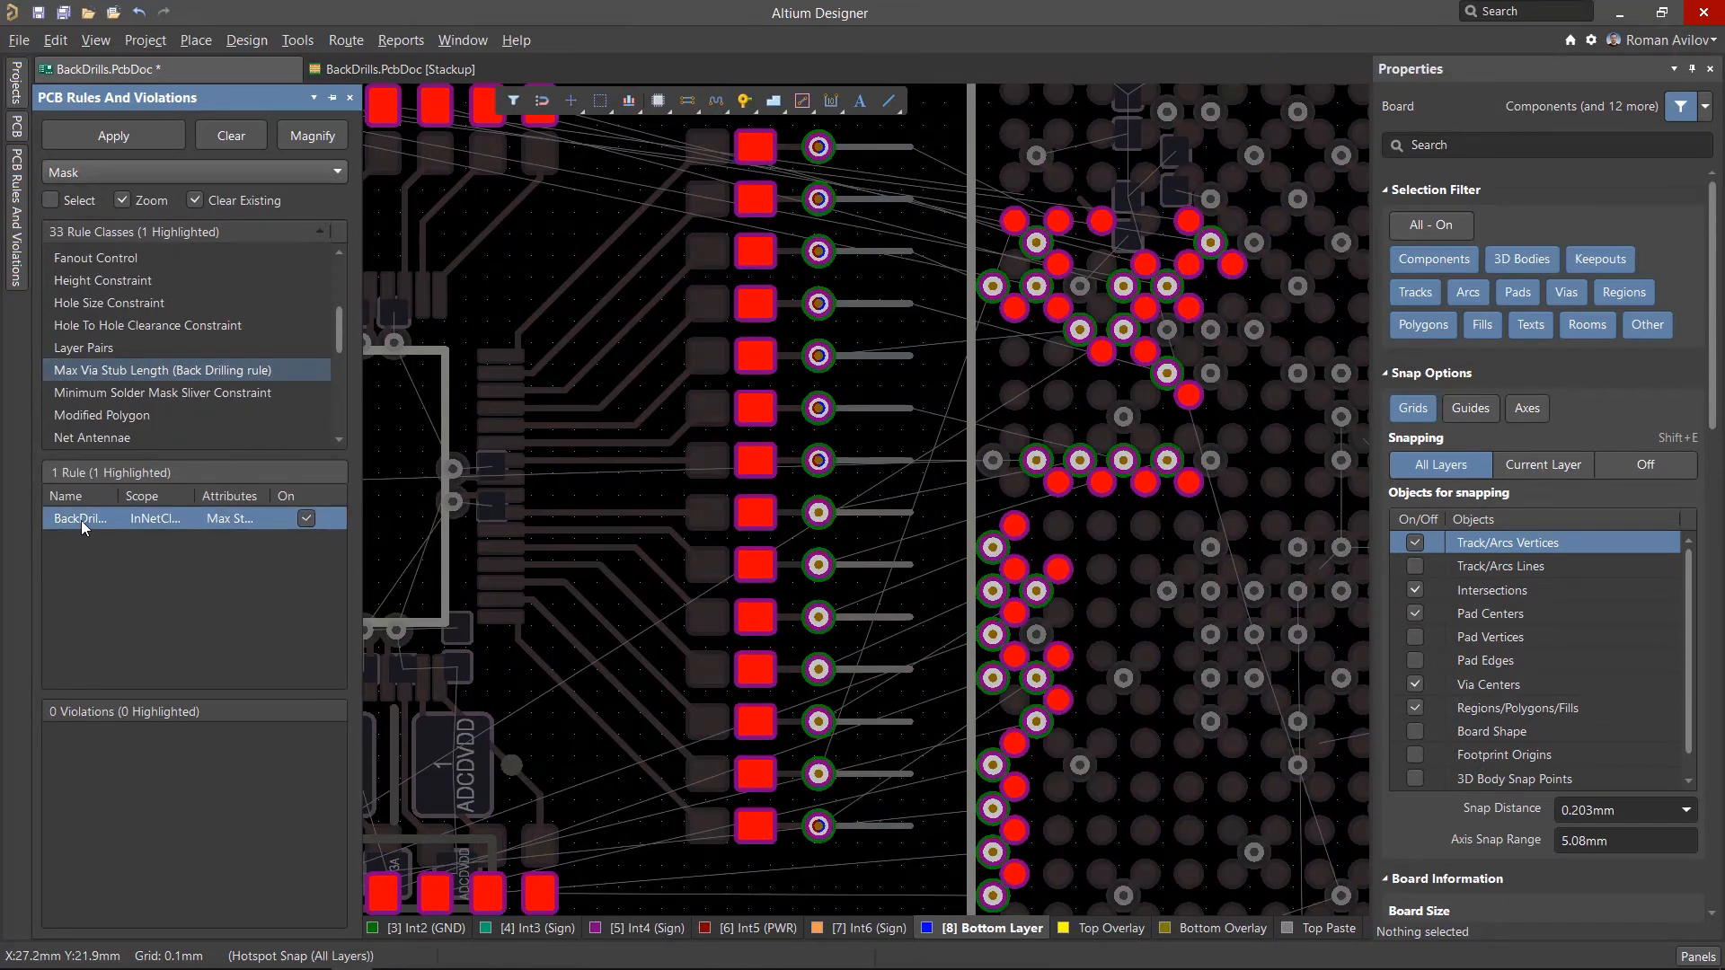
{"action": "right_click", "coordinate": [78, 518]}
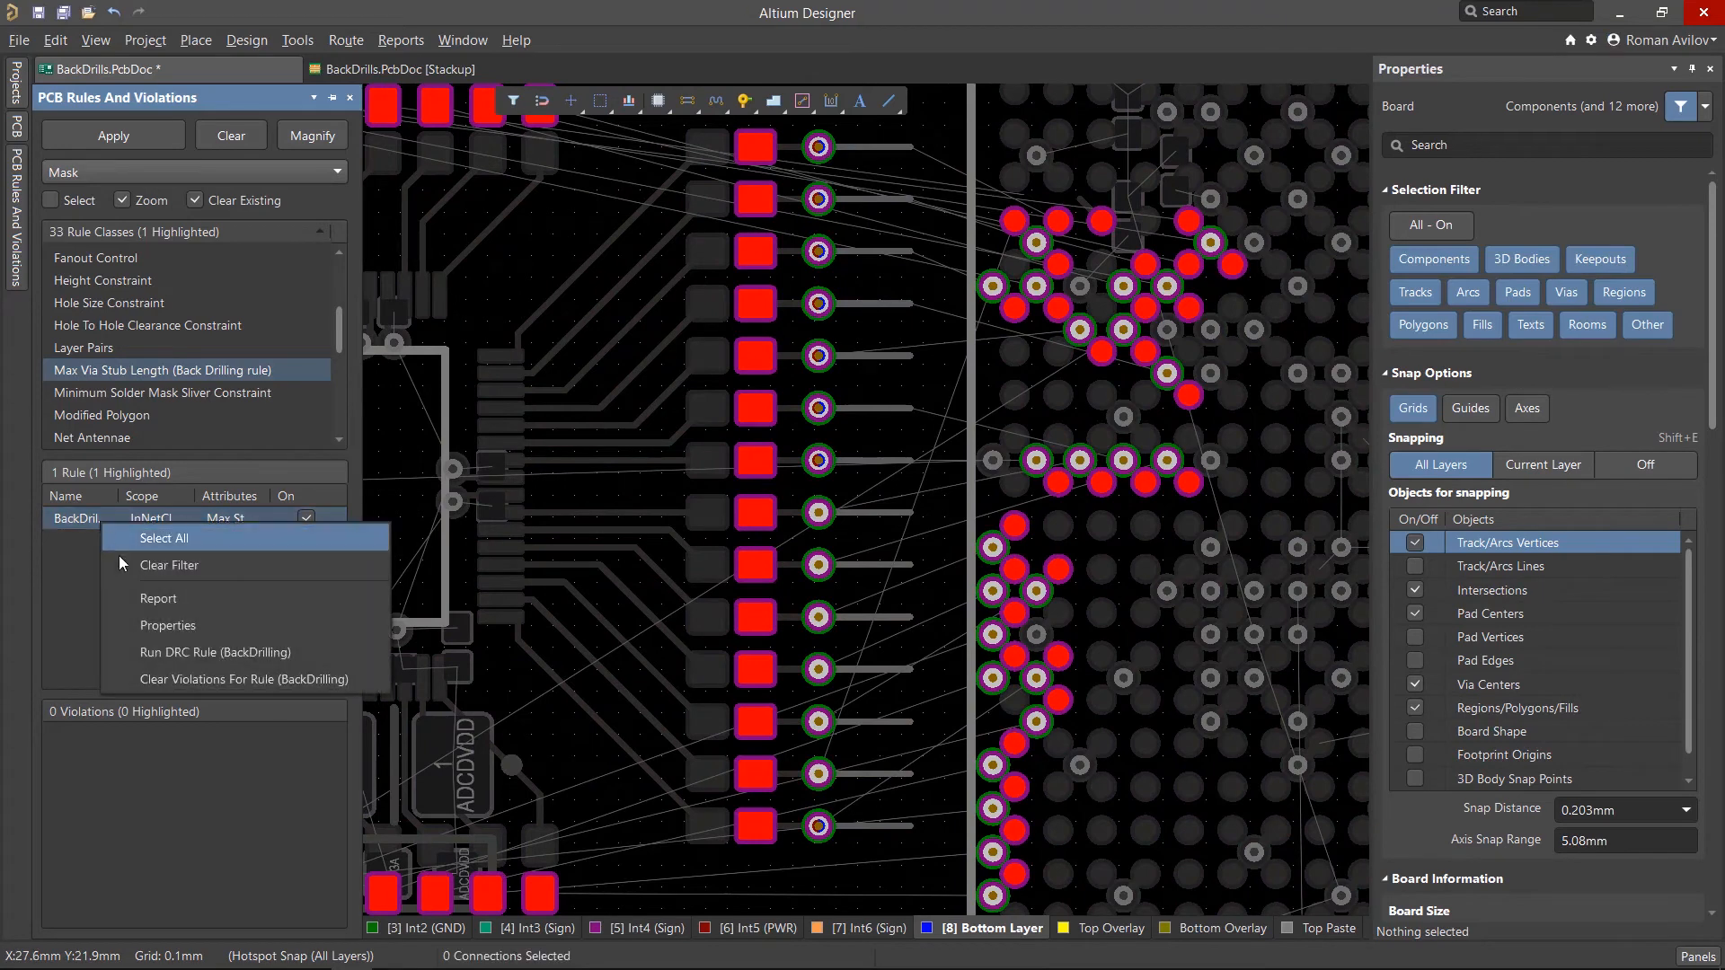
{"action": "left_click", "coordinate": [213, 652]}
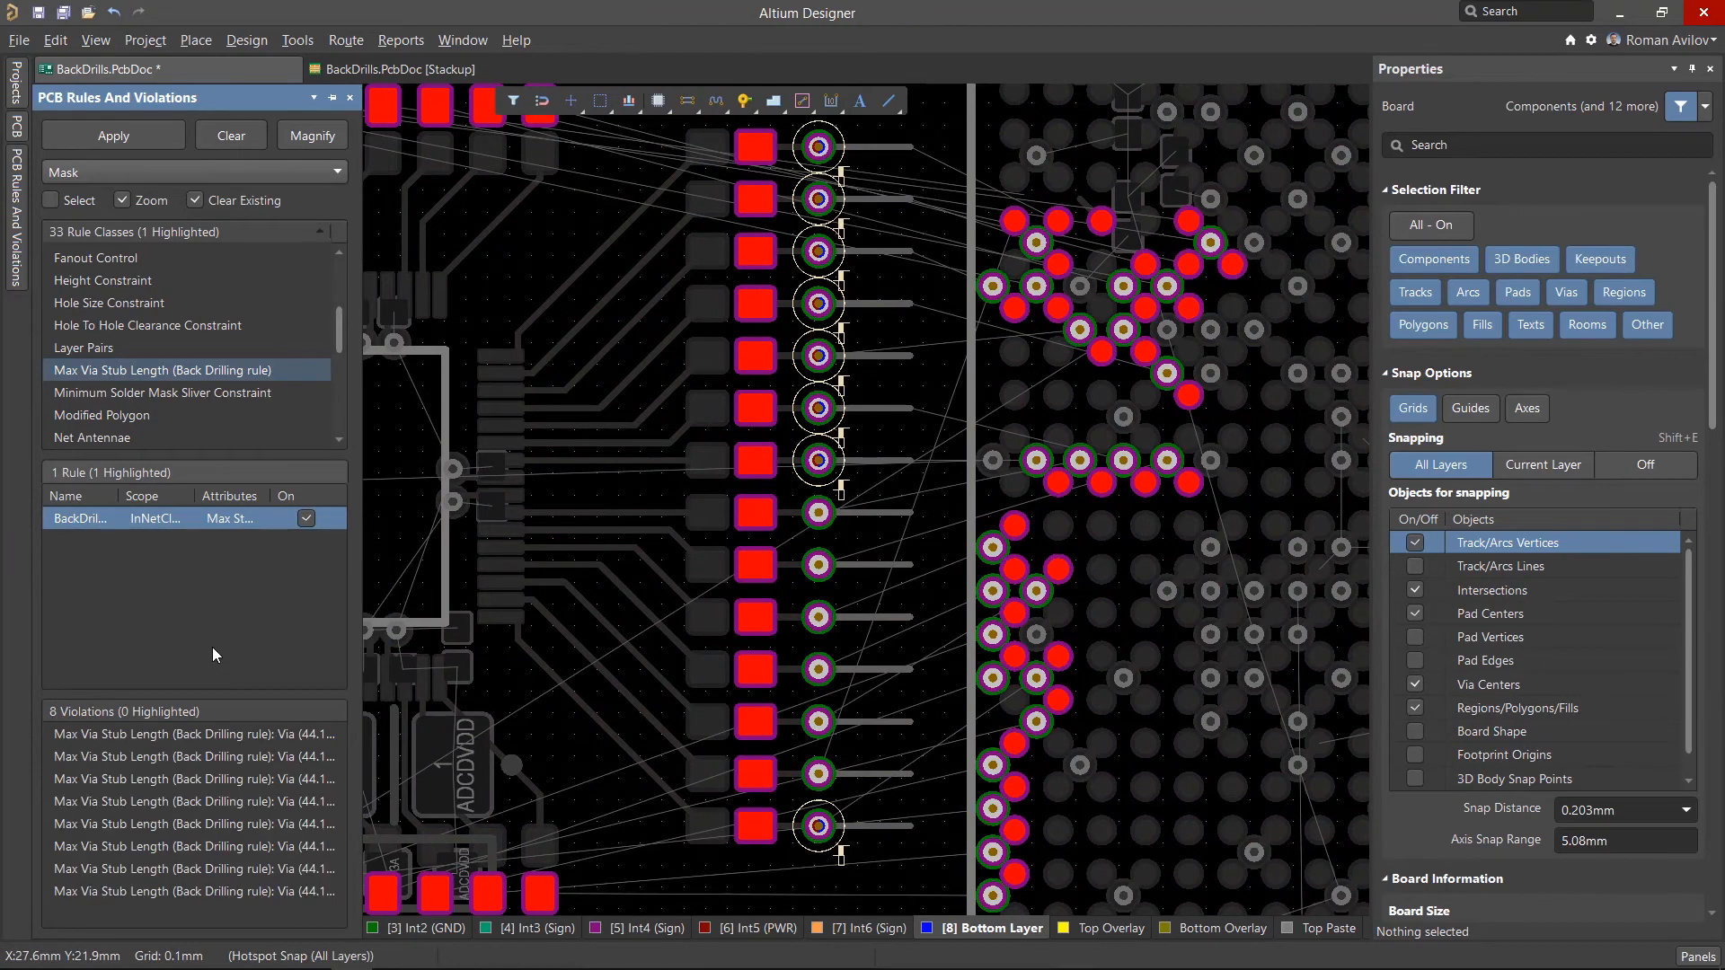
{"action": "mouse_move", "coordinate": [820, 581]}
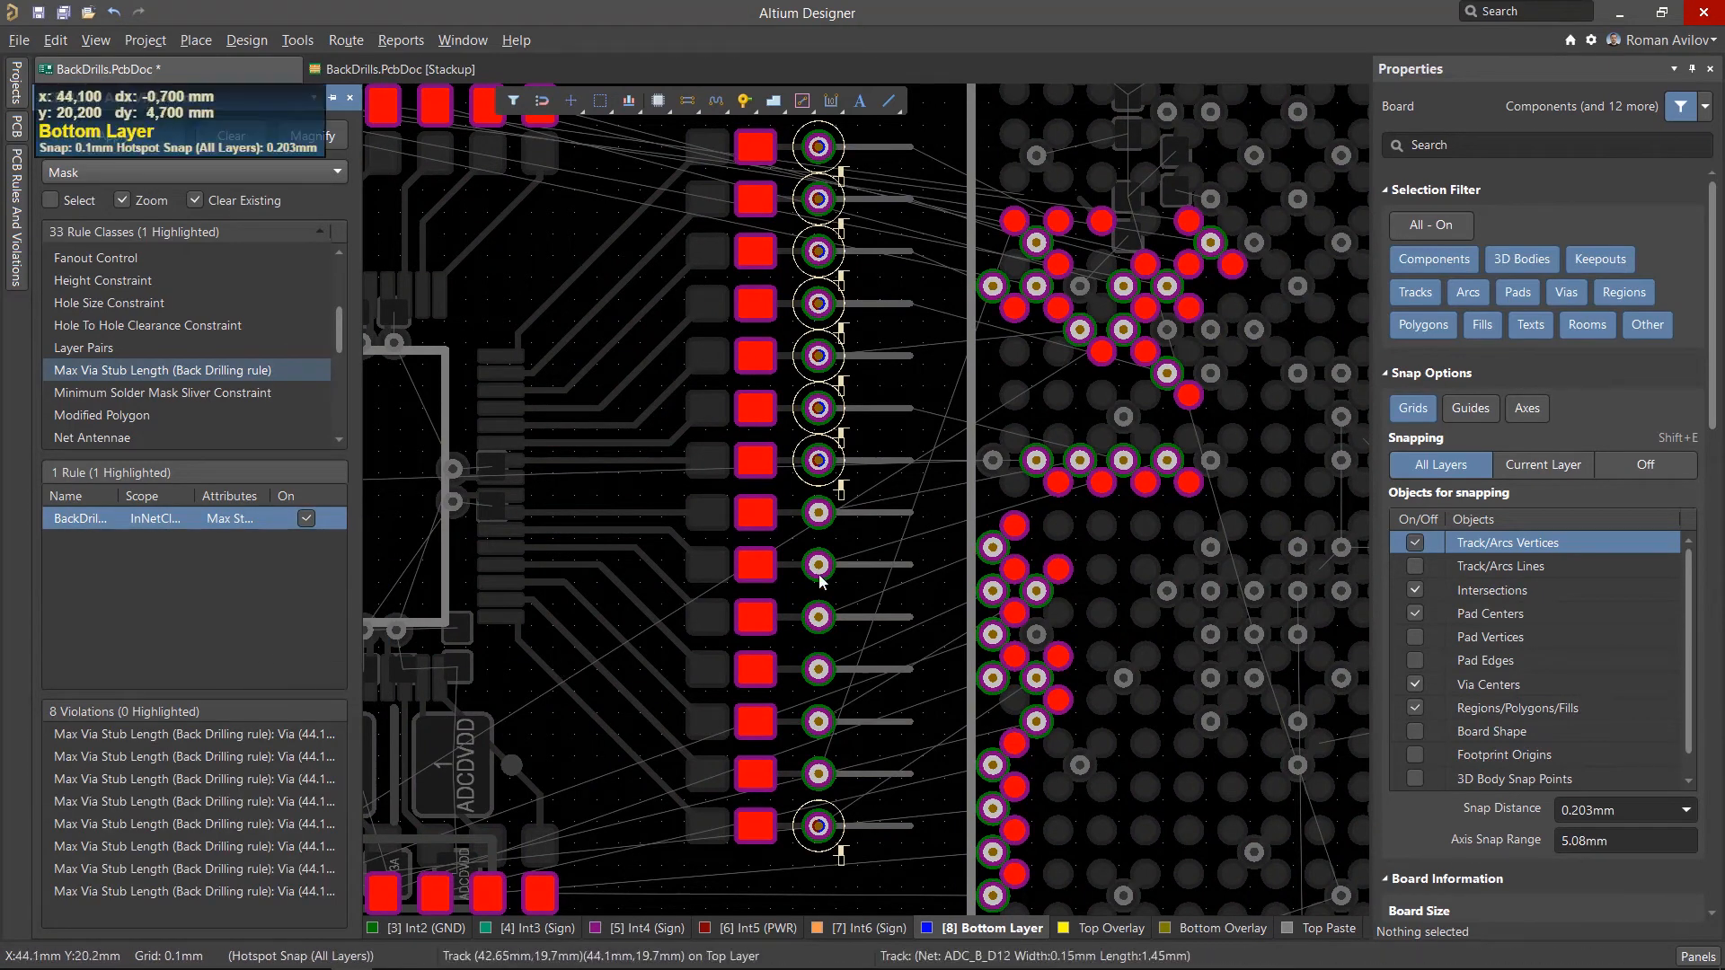